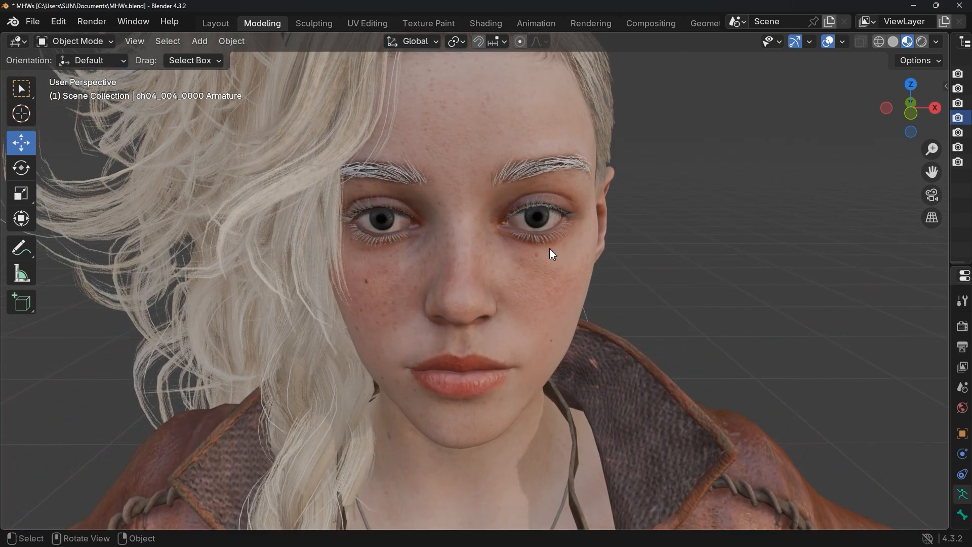
# - Download RETool.rar from the RETool Patreon post
pyautogui.scroll(-3)
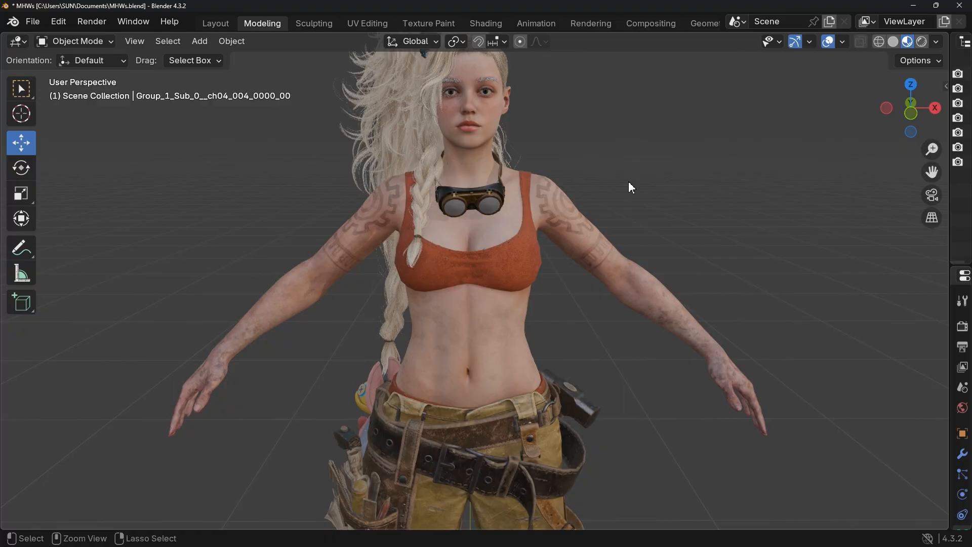
pyautogui.click(467, 262)
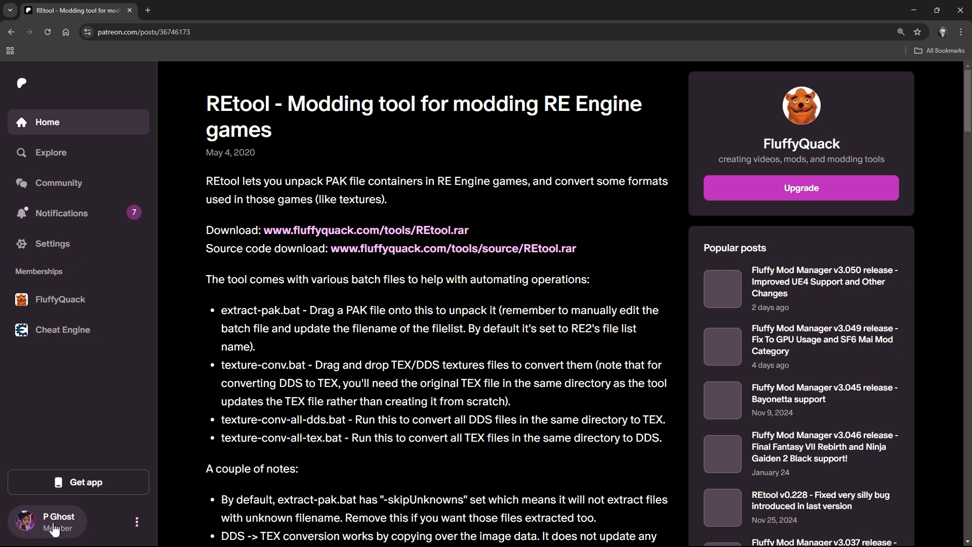
pyautogui.doubleClick(232, 230)
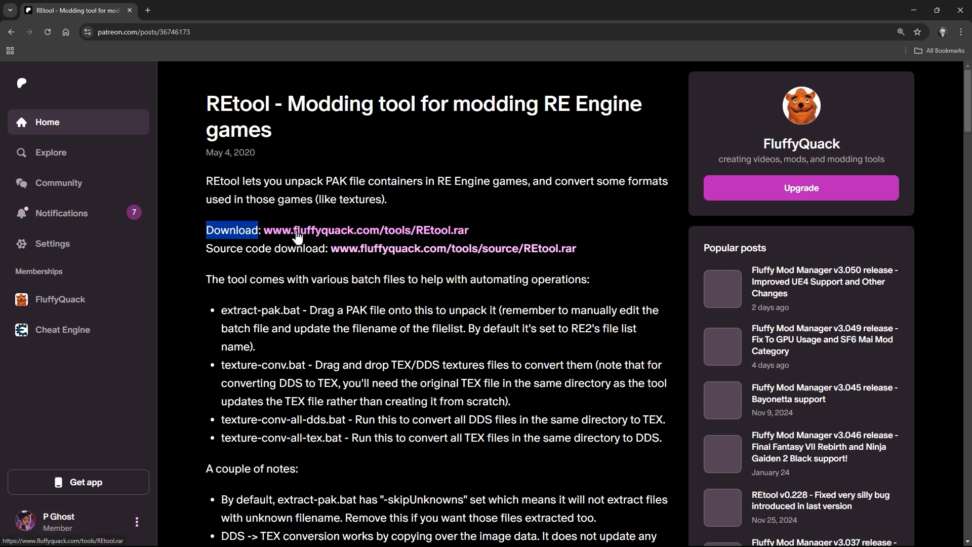
pyautogui.click(365, 230)
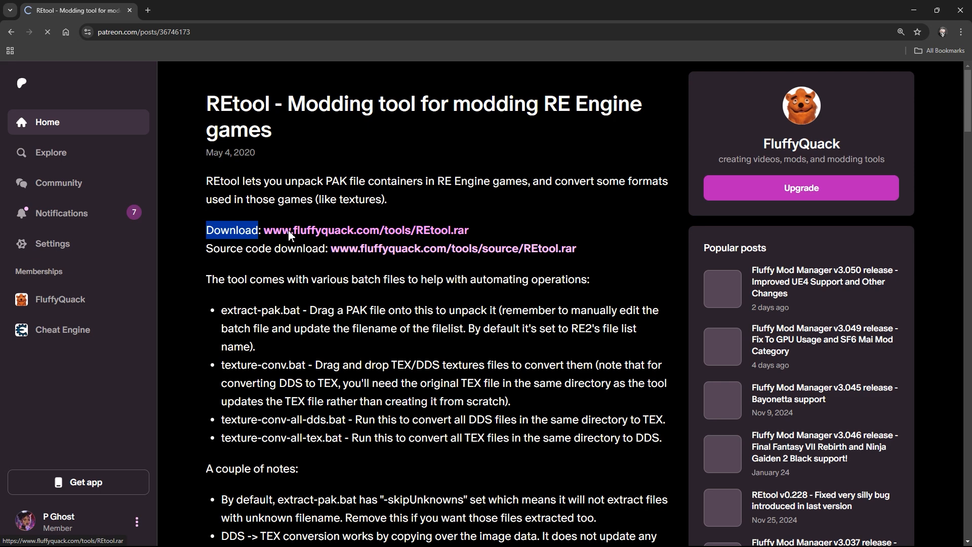
pyautogui.click(366, 229)
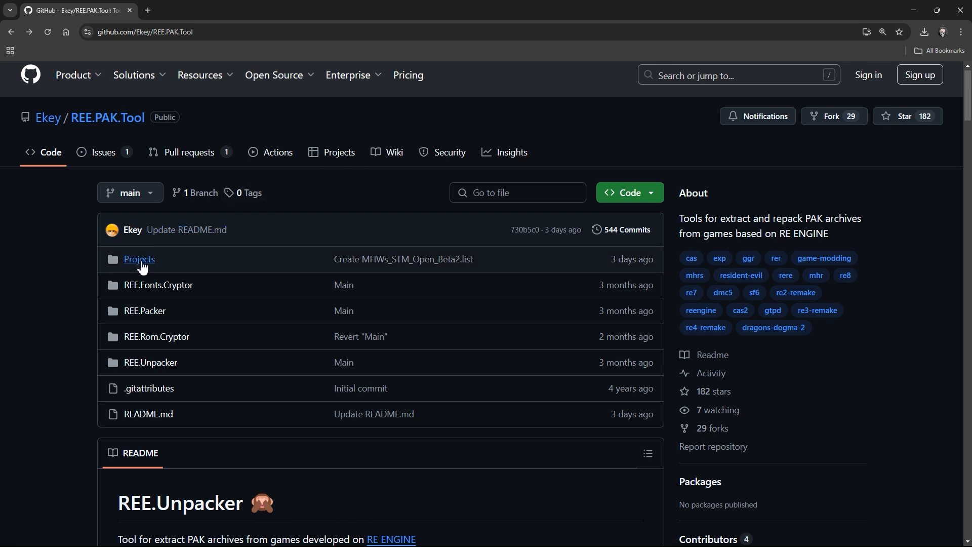
pyautogui.moveTo(139, 259)
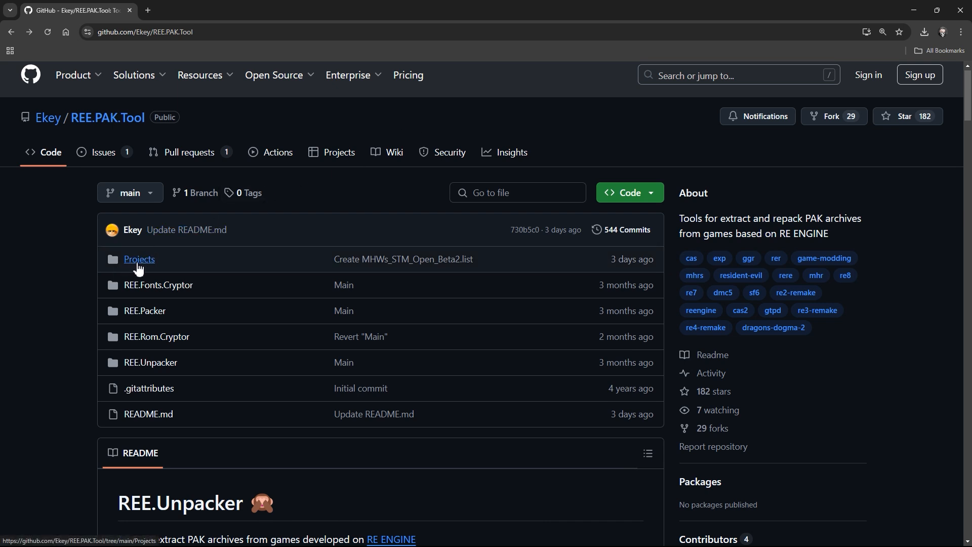
# - Open MHWs_STM_Open_Beta2.list in the REE.PAK.Tool repository's Projects folder
pyautogui.click(138, 259)
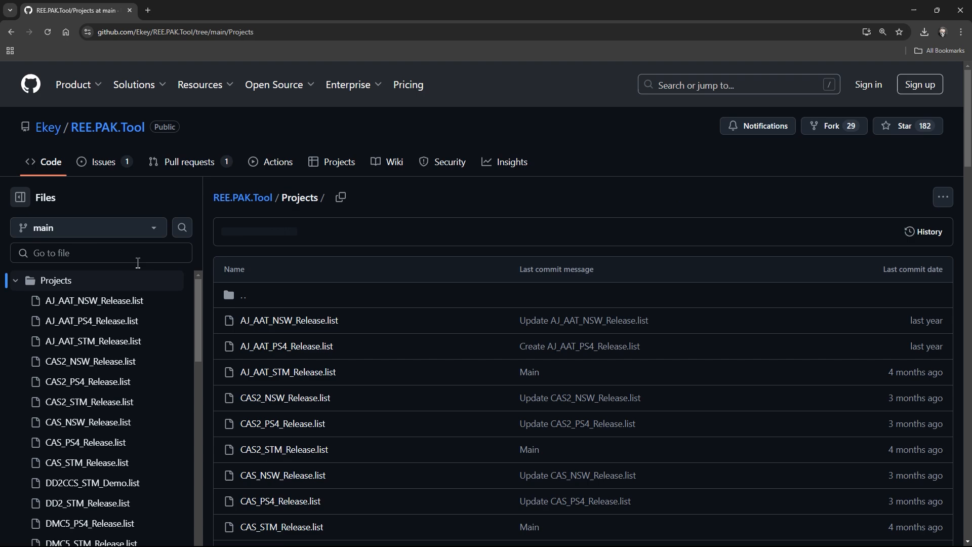
pyautogui.scroll(-3)
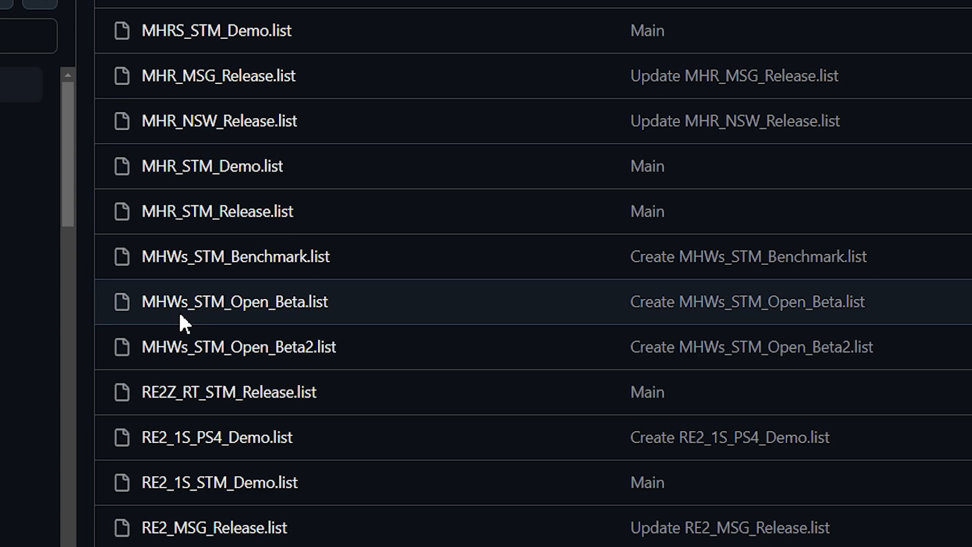
pyautogui.moveTo(316, 328)
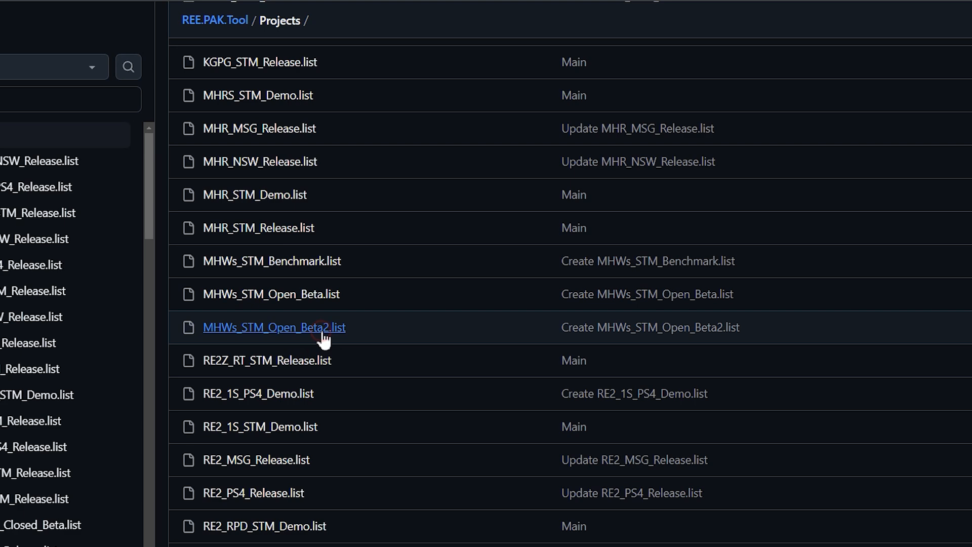
pyautogui.click(274, 328)
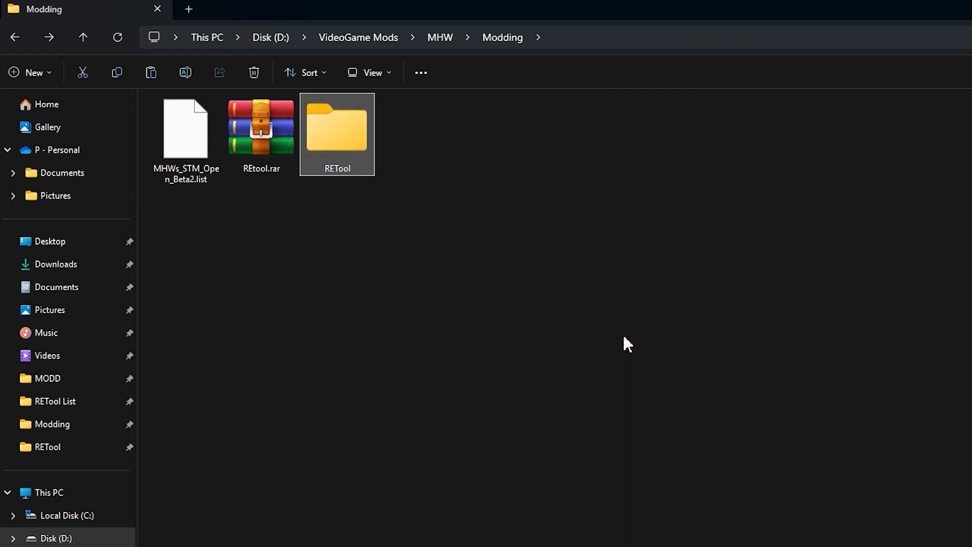
# - Extract RETool.rar and paste a copy of MHWs_STM_Open_Beta2.list into the RETool folder
pyautogui.click(262, 130)
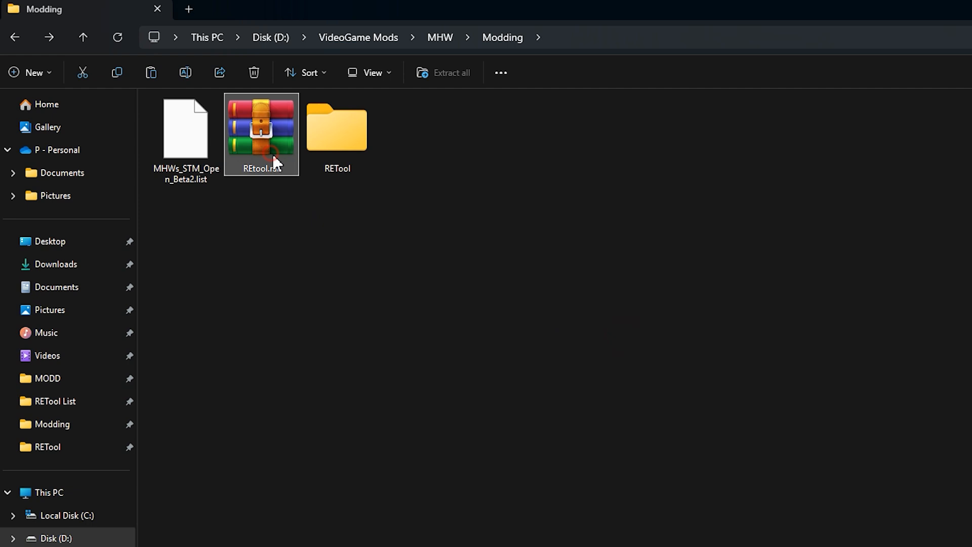
pyautogui.doubleClick(261, 128)
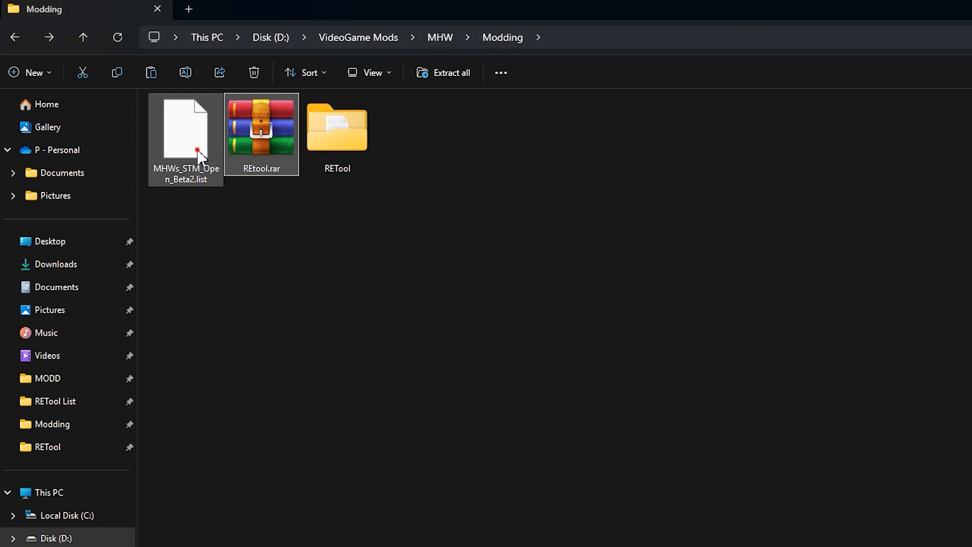
pyautogui.moveTo(196, 148)
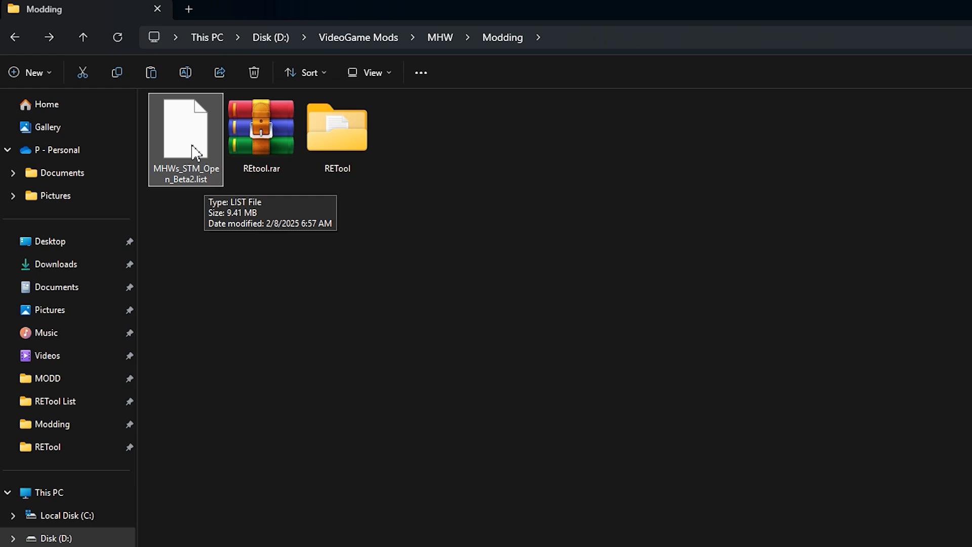
pyautogui.rightClick(186, 130)
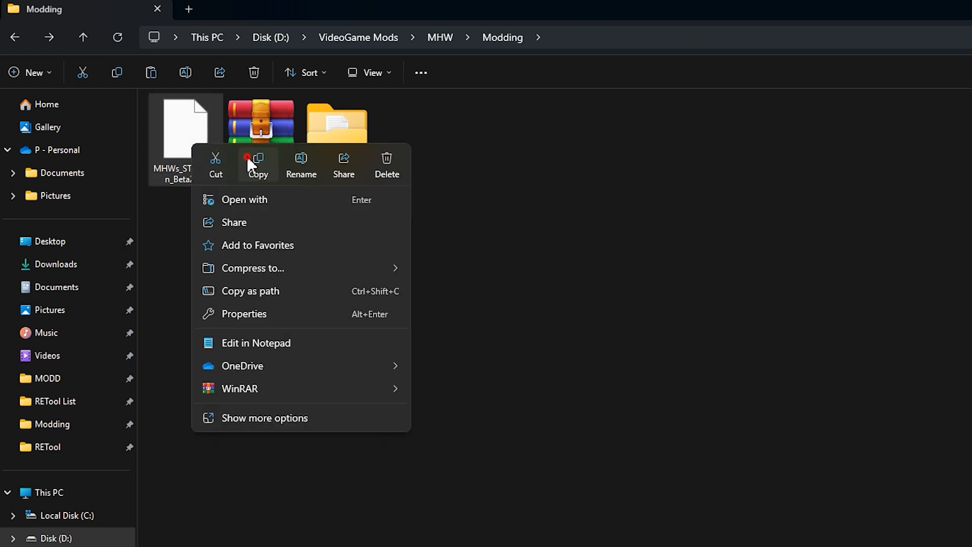
pyautogui.rightClick(337, 122)
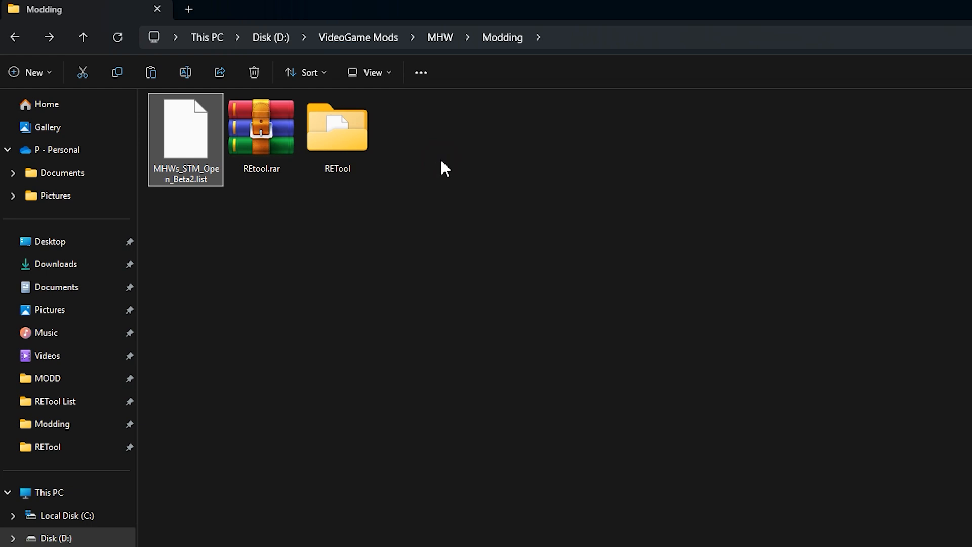
pyautogui.doubleClick(337, 127)
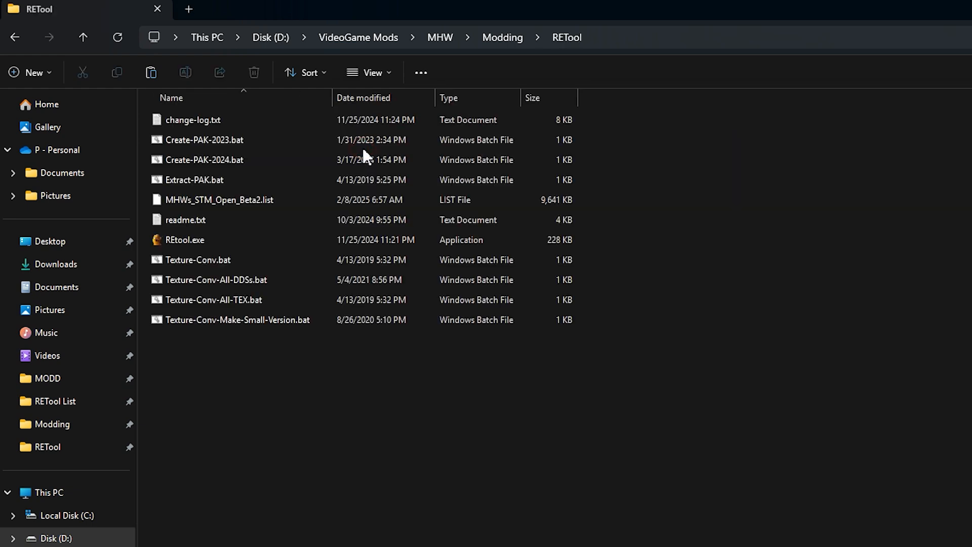
pyautogui.click(196, 180)
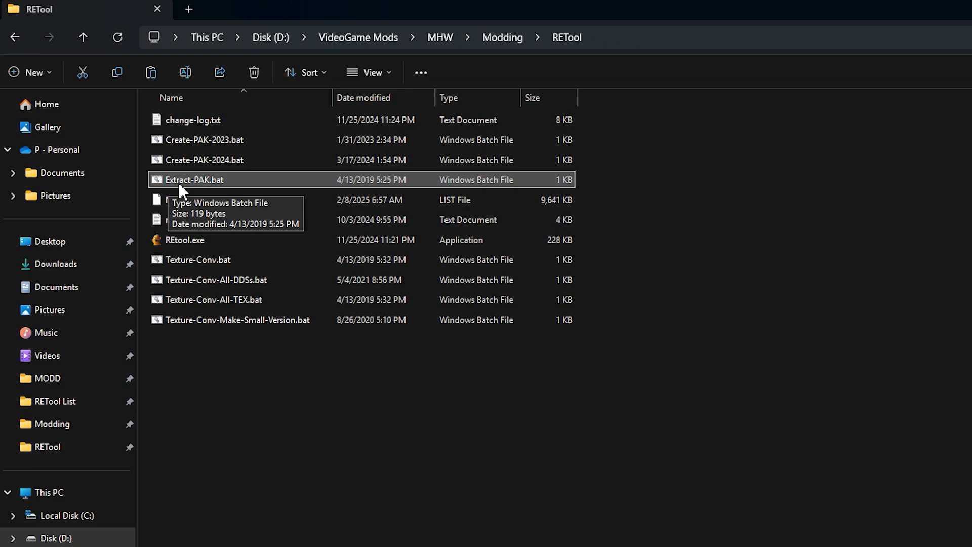
pyautogui.moveTo(211, 184)
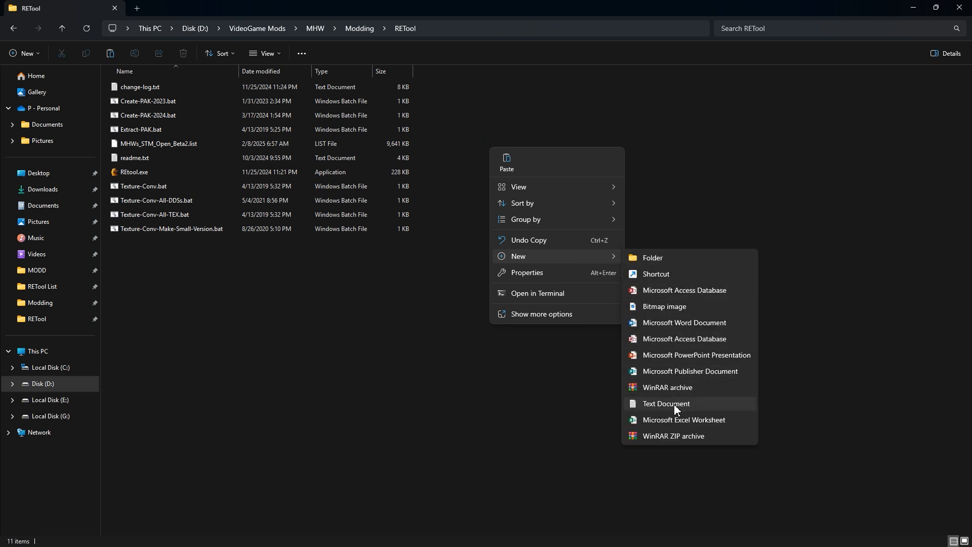
# - Create a new text document in the RETool folder and open it in Notepad
pyautogui.click(666, 404)
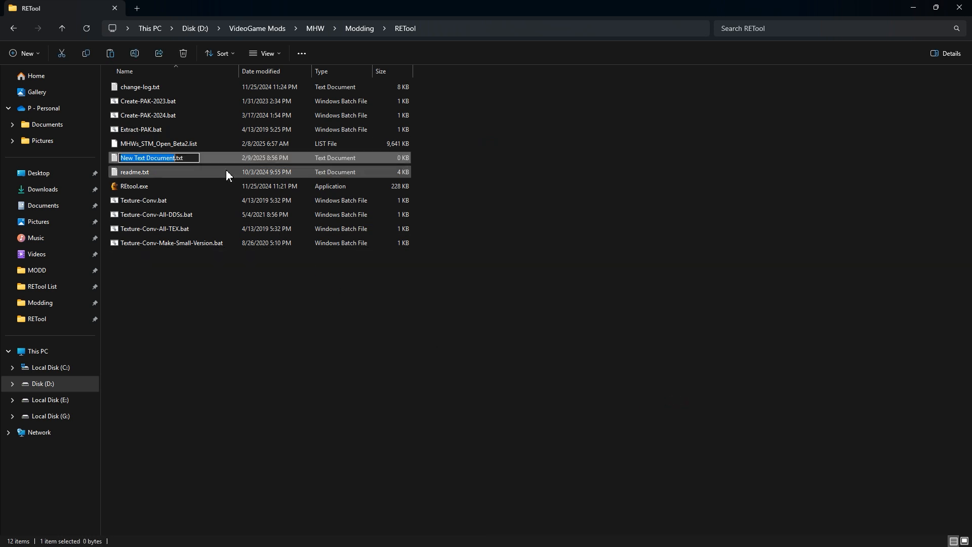
pyautogui.doubleClick(150, 158)
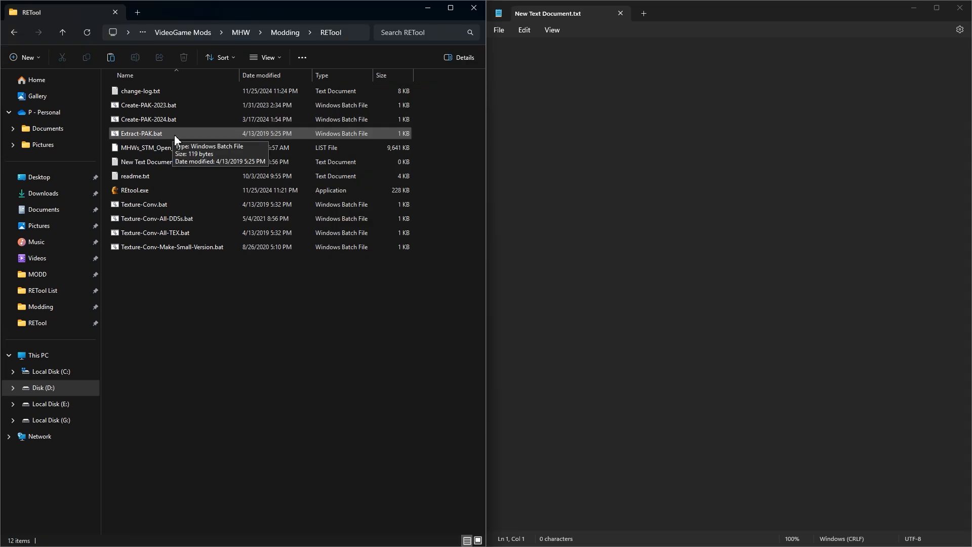
# - Open Extract-PAK.bat in Notepad and select the re2_pak_names_release.list name
pyautogui.click(140, 133)
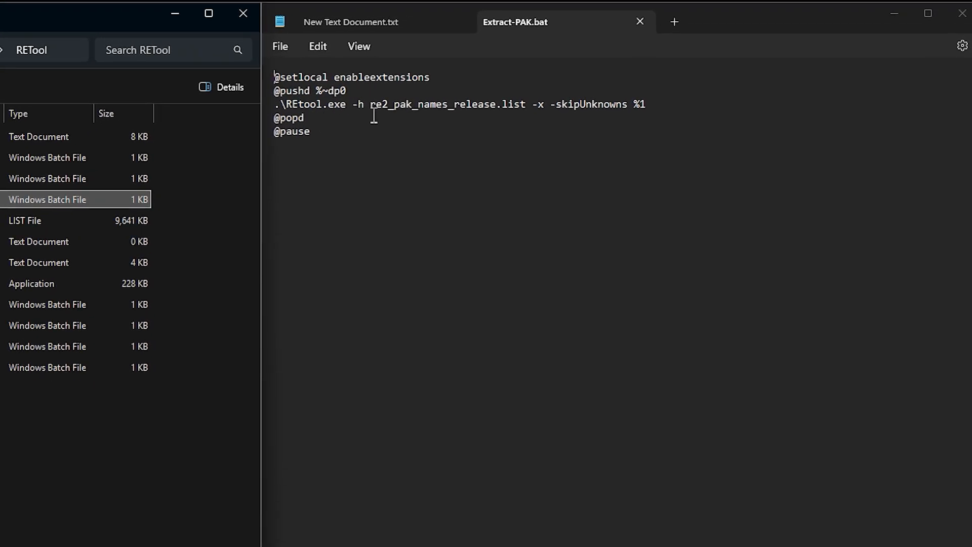
pyautogui.doubleClick(380, 104)
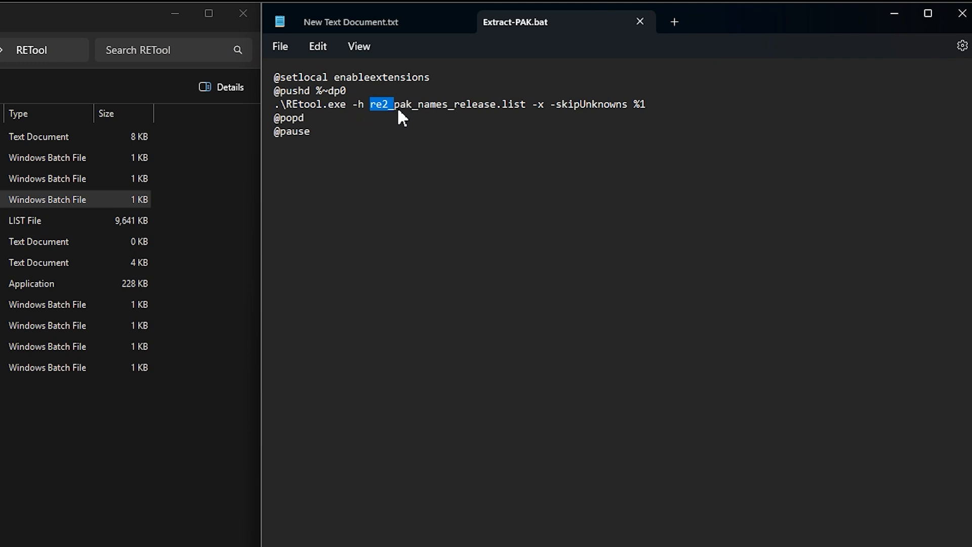
pyautogui.moveTo(403, 103); pyautogui.dragTo(517, 104)
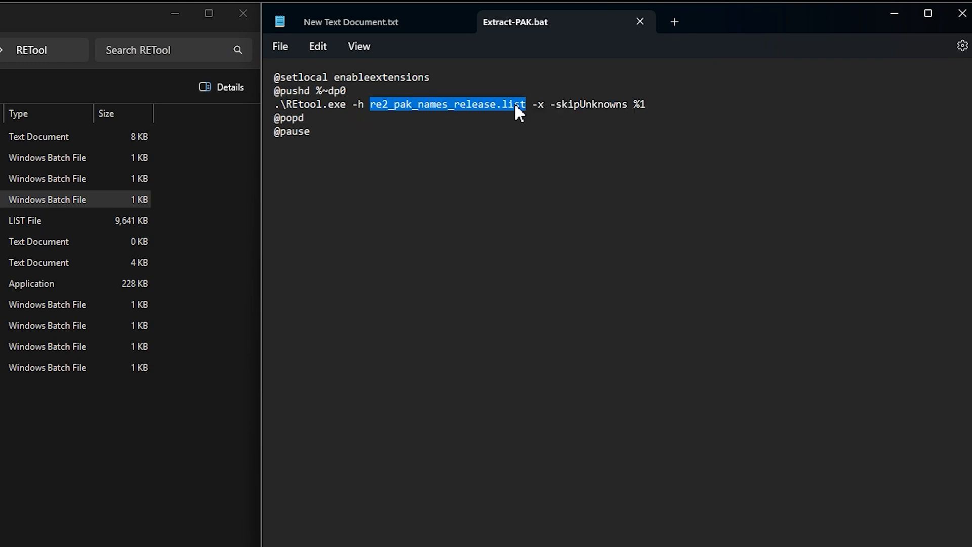
pyautogui.moveTo(500, 121)
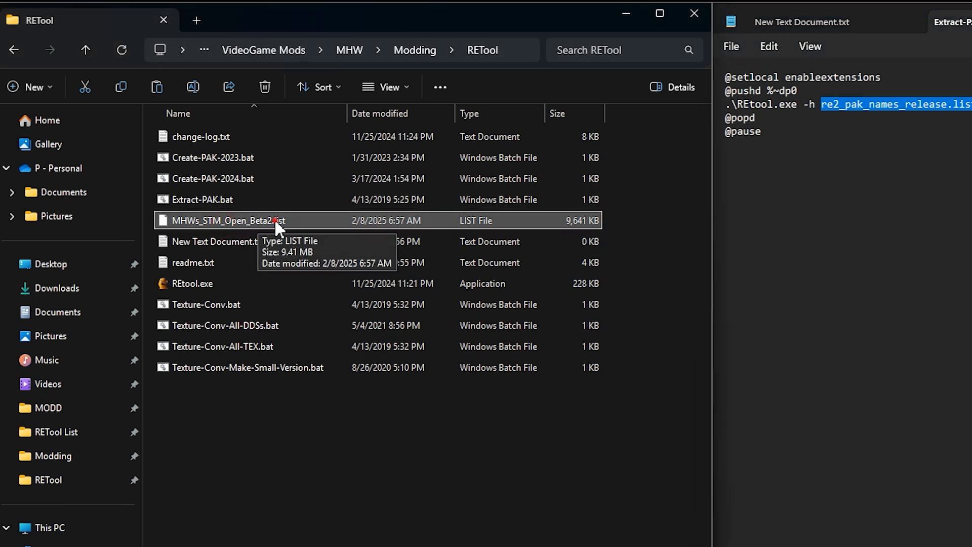
# - Replace it with the copied MHWs_STM_Open_Beta2.list name and save the batch file
pyautogui.doubleClick(223, 221)
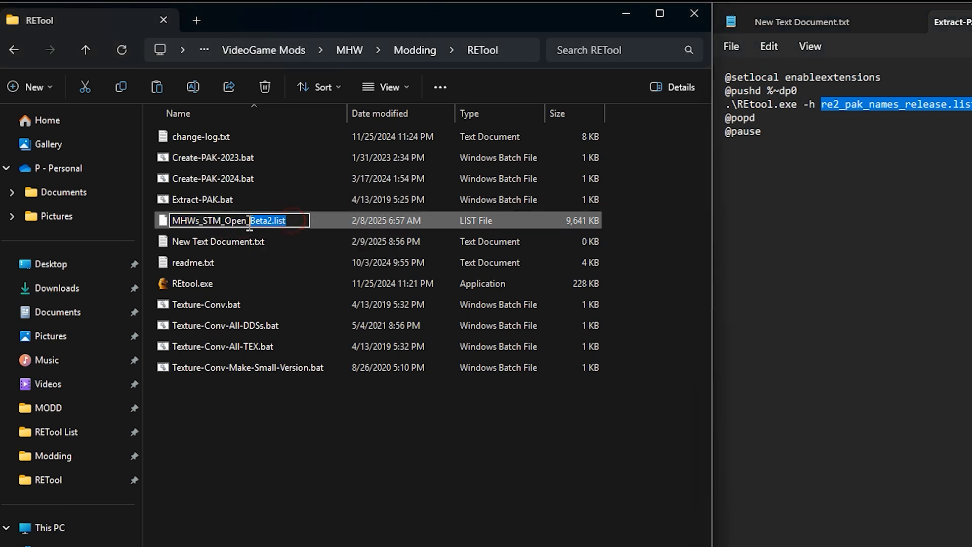
pyautogui.press('ctrl+c')
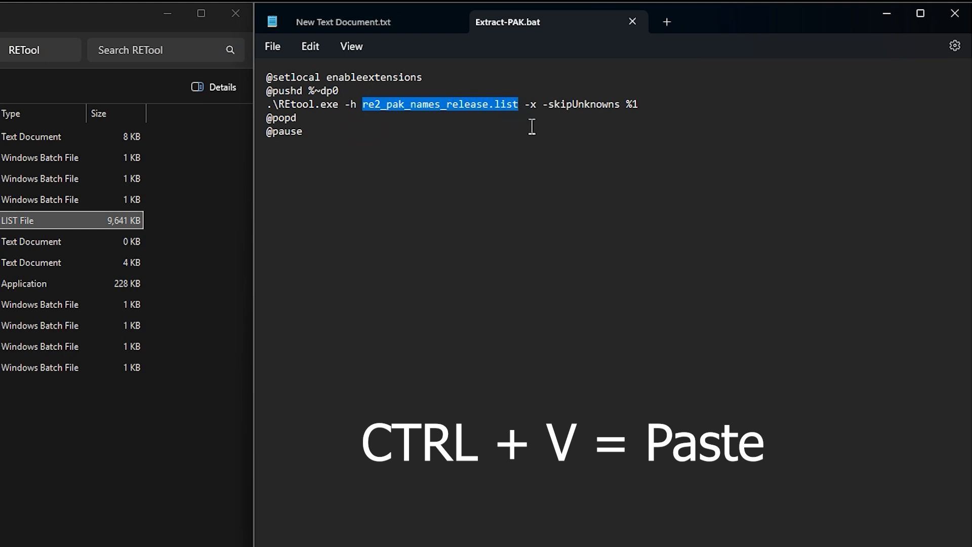
pyautogui.press('ctrl+v')
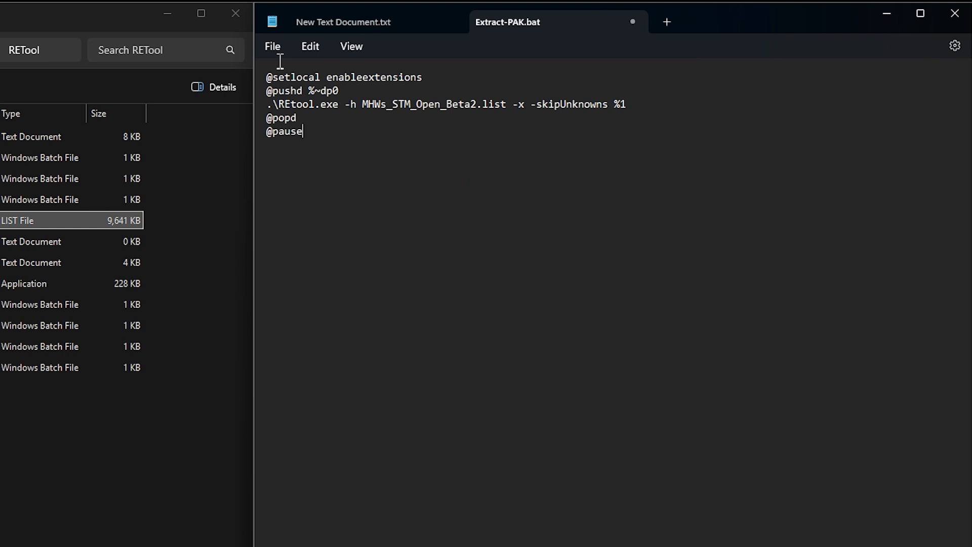
pyautogui.click(272, 46)
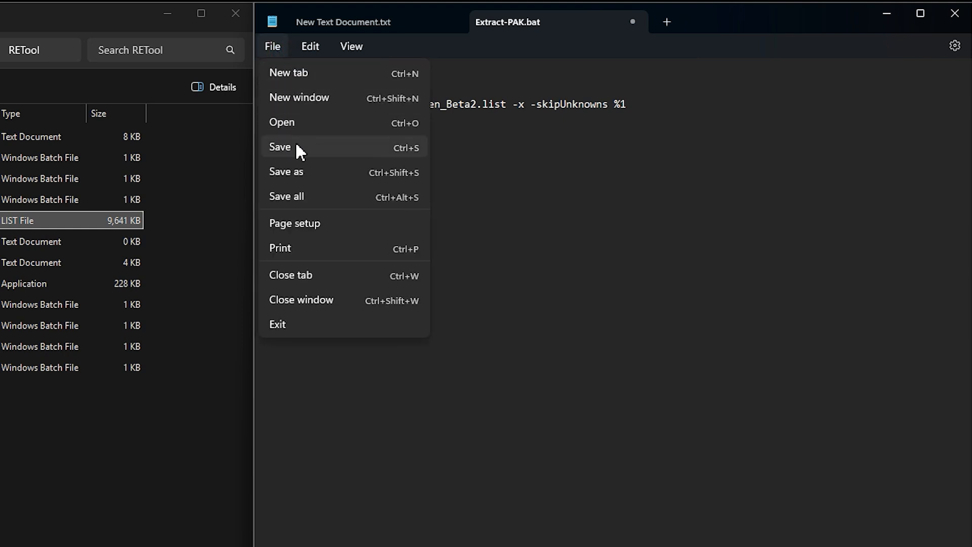
pyautogui.click(280, 146)
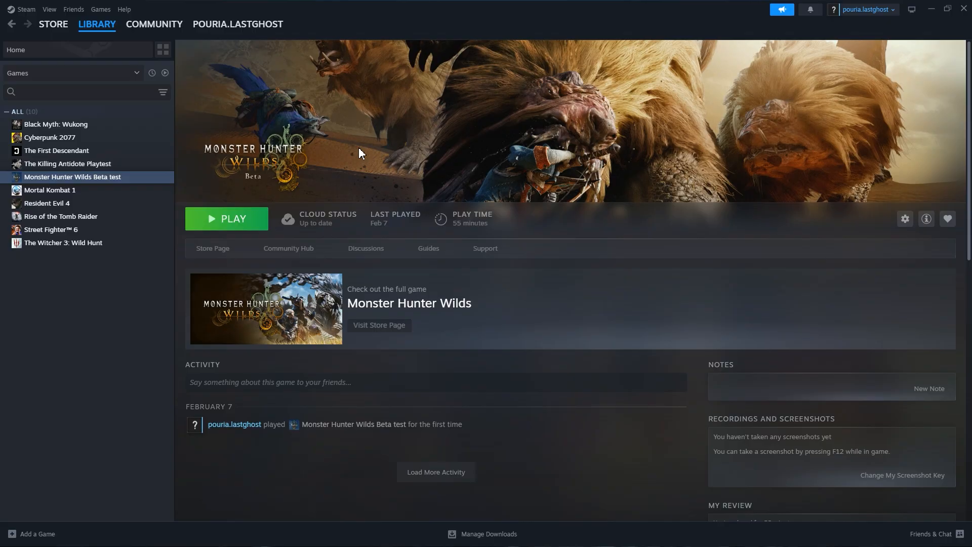
pyautogui.moveTo(304, 179)
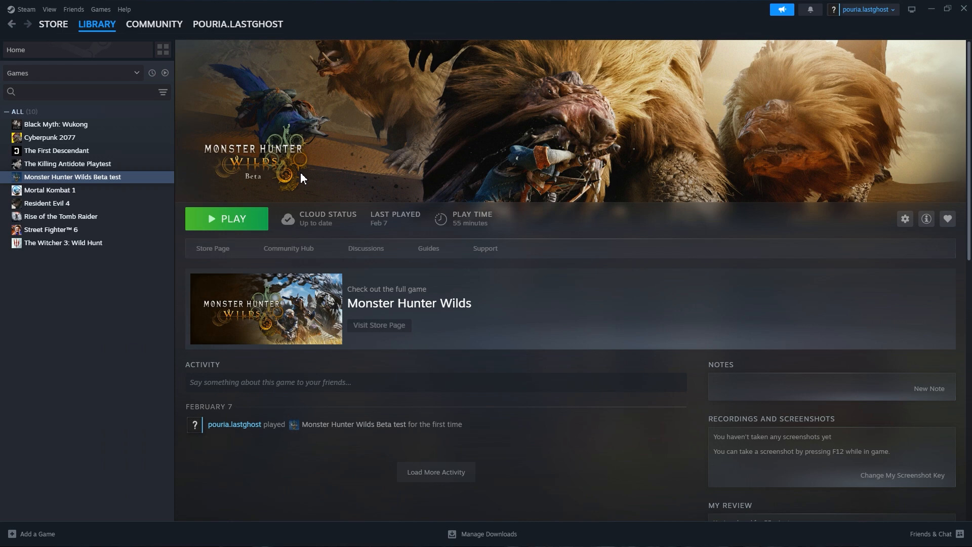
# - Browse Monster Hunter Wilds Beta test's installed files from its Steam Properties
pyautogui.rightClick(72, 177)
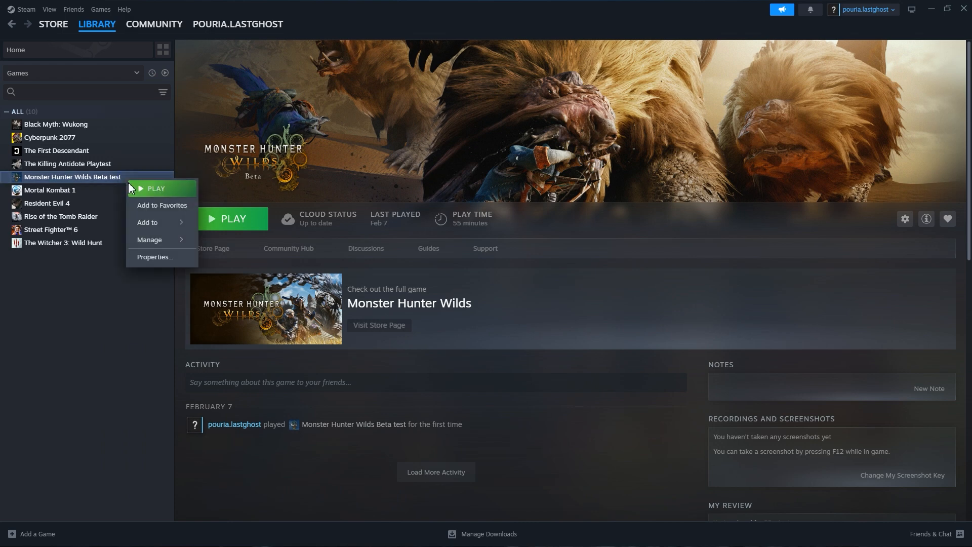
pyautogui.click(154, 256)
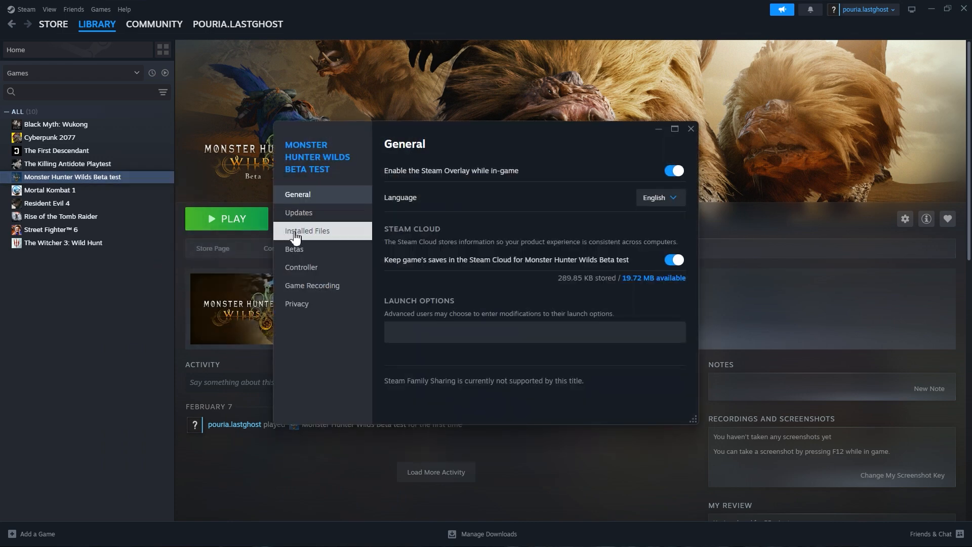
pyautogui.click(306, 231)
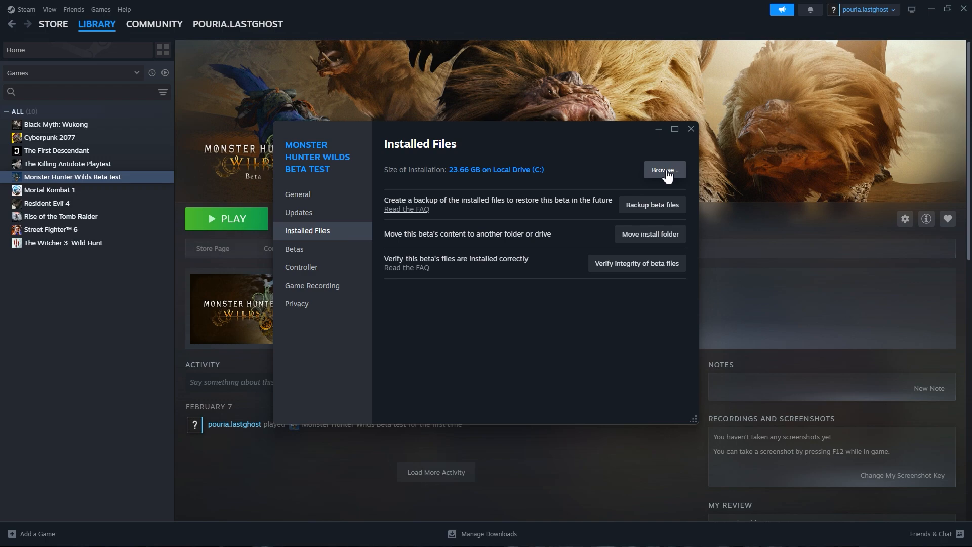
pyautogui.click(663, 169)
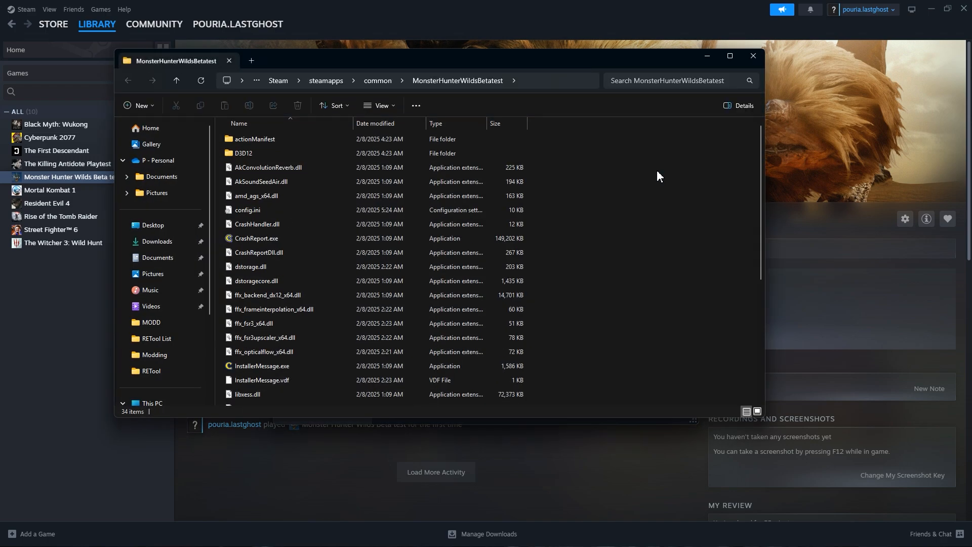
pyautogui.click(729, 56)
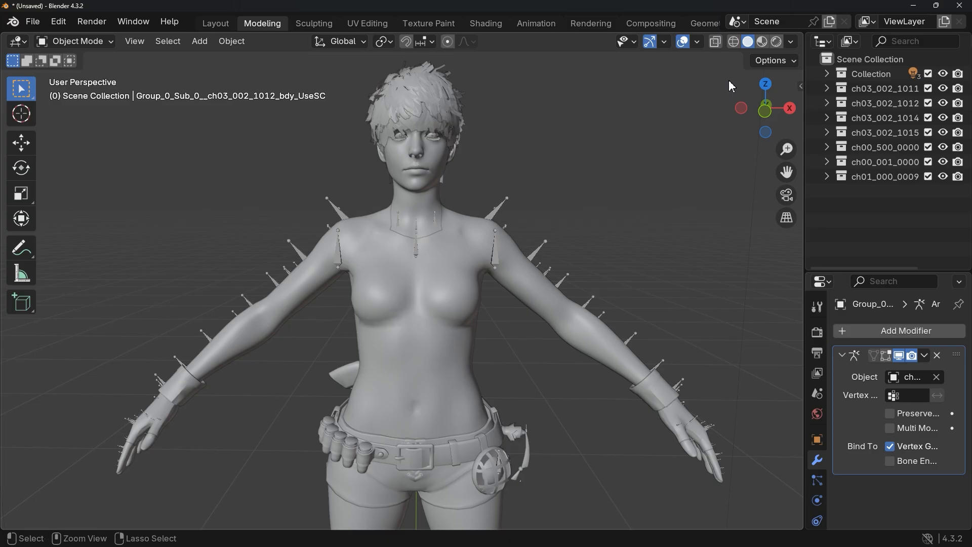
pyautogui.click(762, 41)
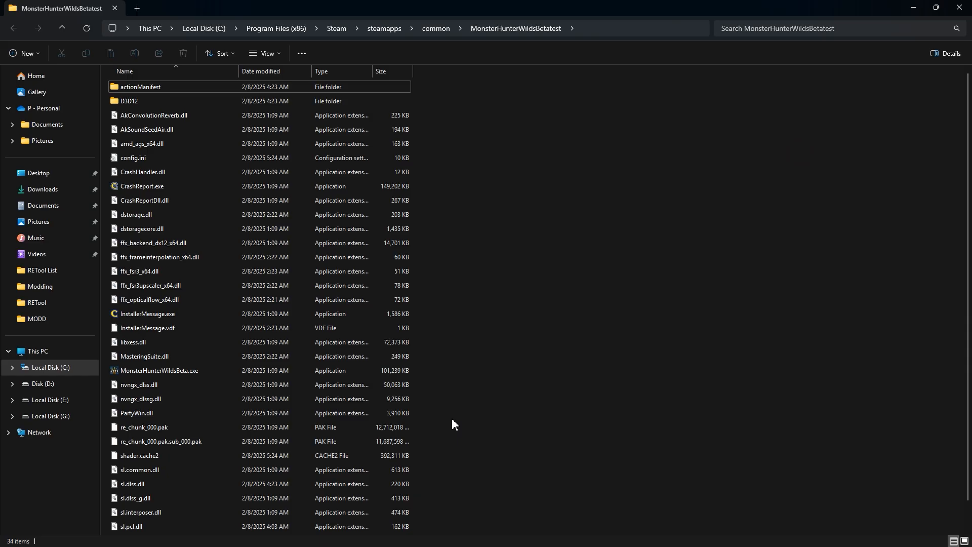
# - Drop re_chunk_000.pak onto Extract-PAK.bat to unpack it into RETool
pyautogui.click(161, 441)
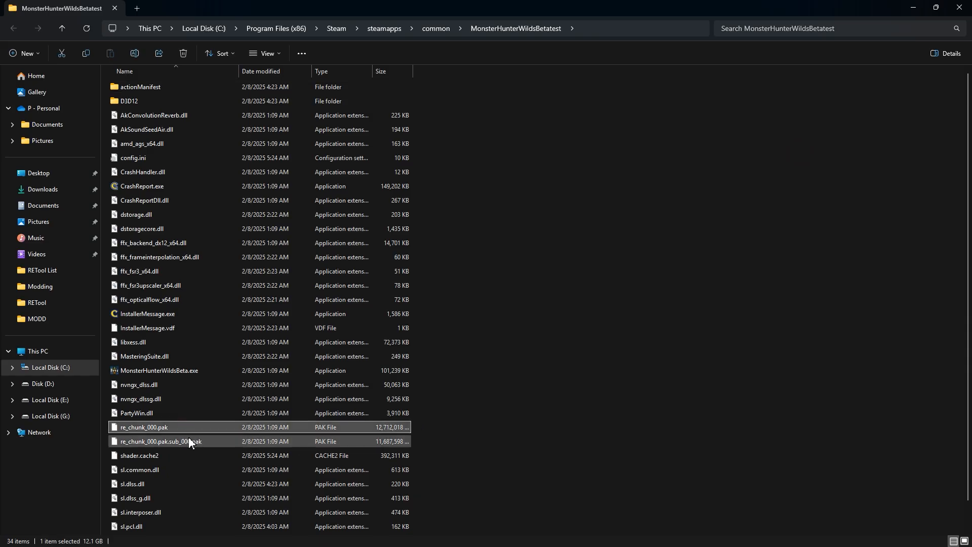
pyautogui.click(161, 441)
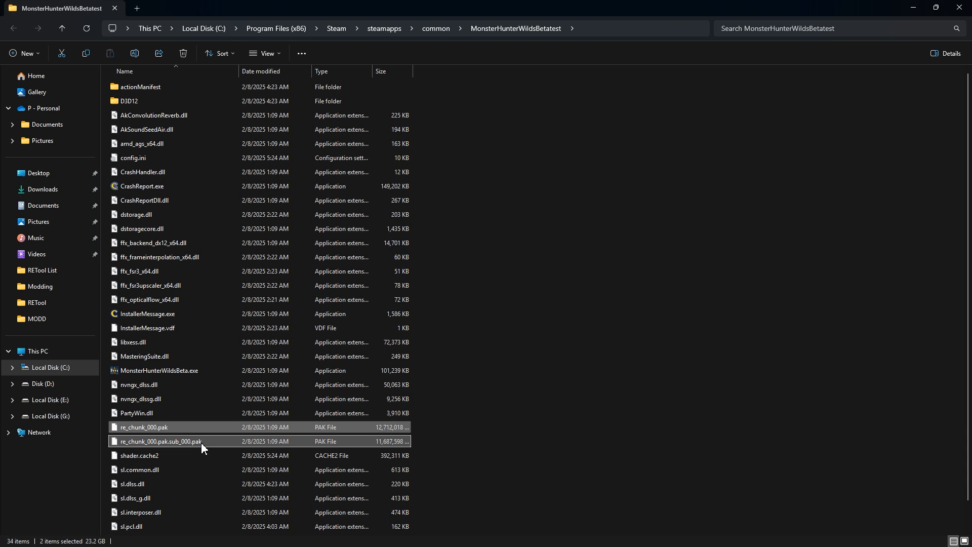
pyautogui.moveTo(164, 429)
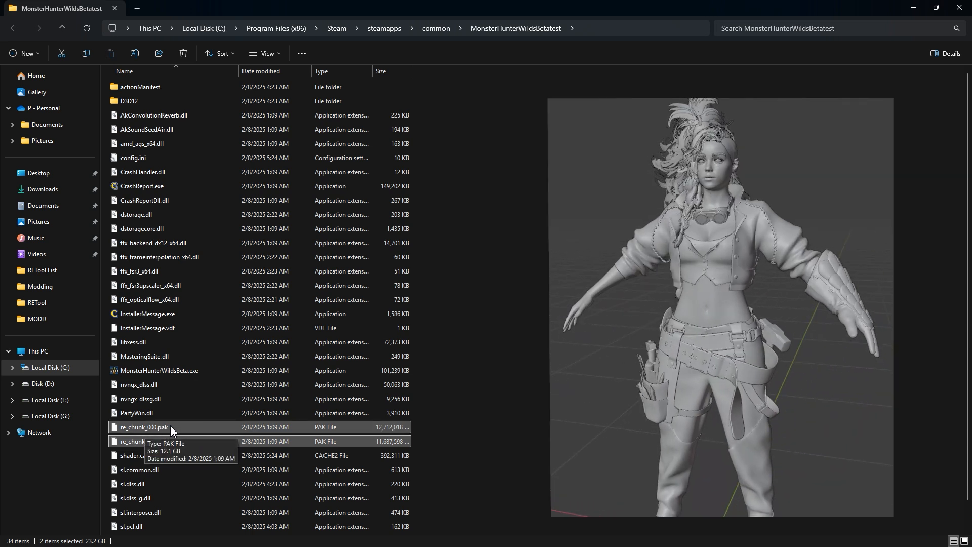
pyautogui.click(143, 426)
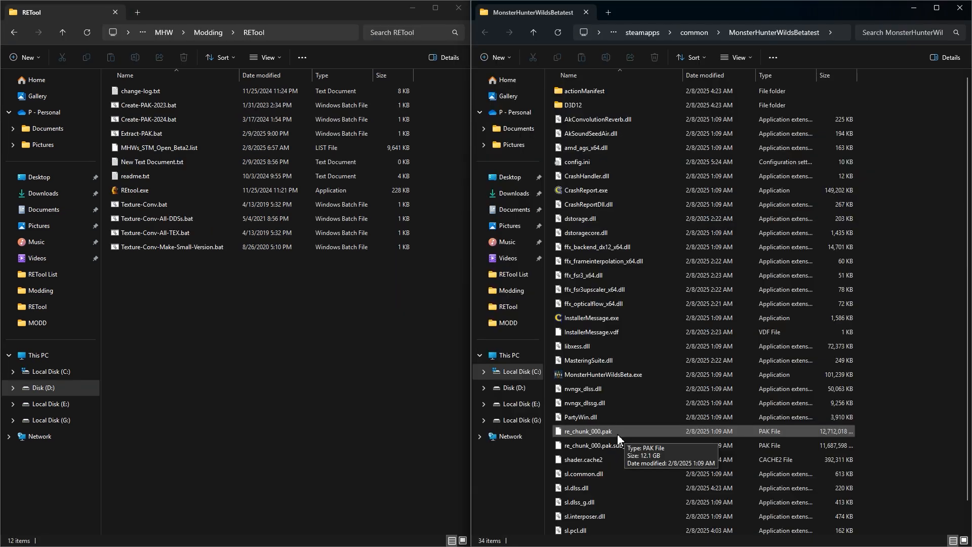
pyautogui.moveTo(576, 437)
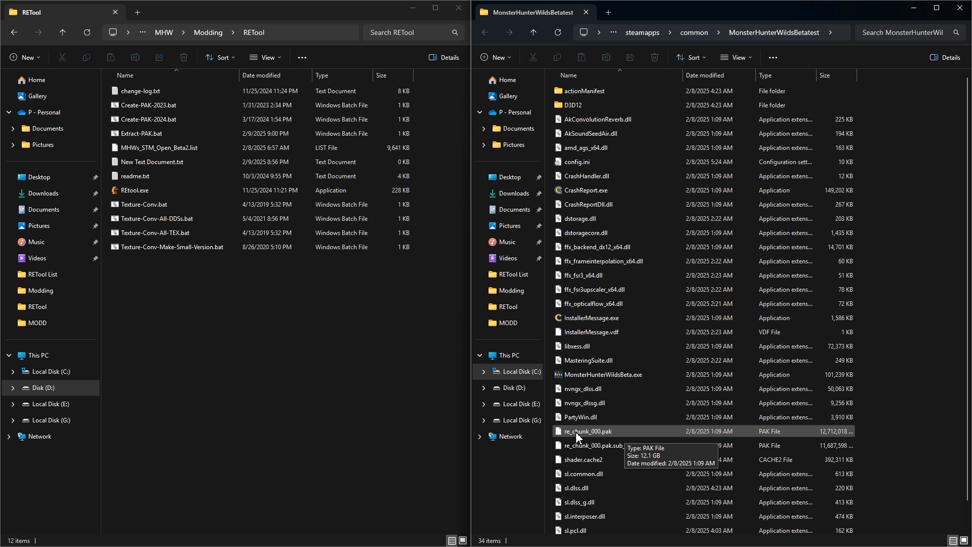
pyautogui.click(587, 431)
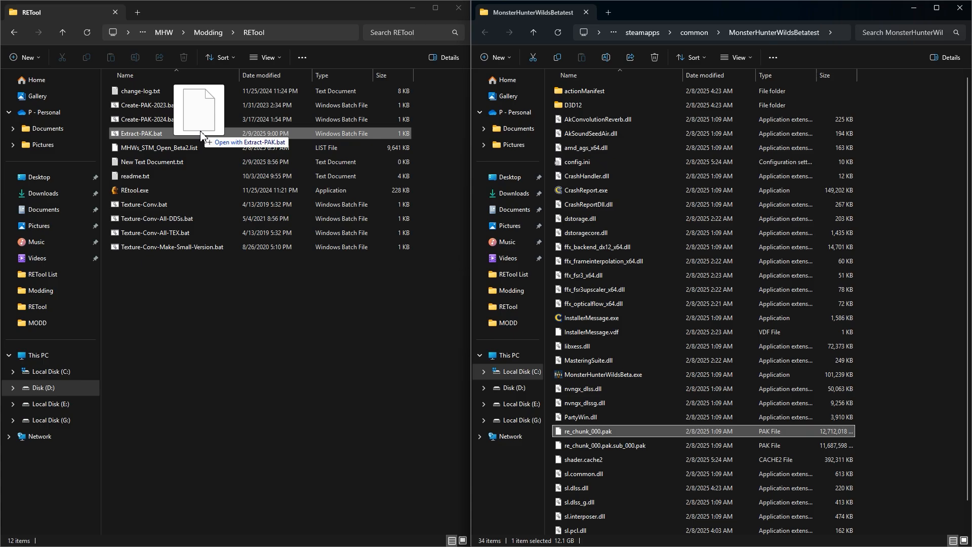
pyautogui.doubleClick(140, 133)
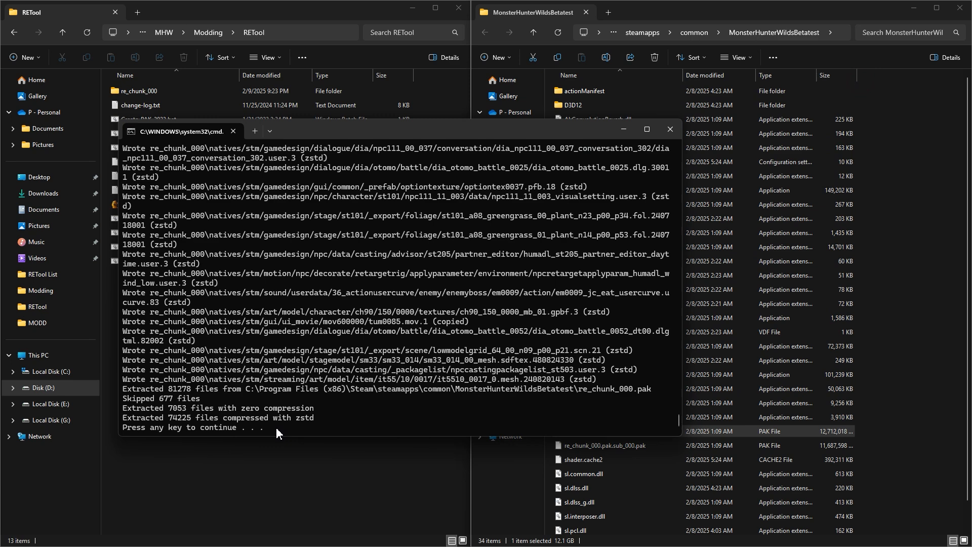
pyautogui.moveTo(284, 429)
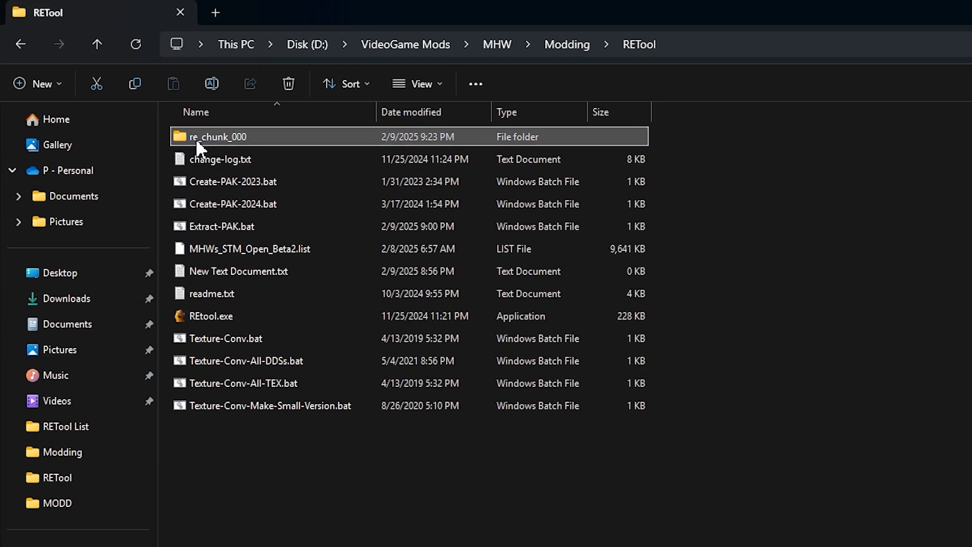
# - Browse into re_chunk_000\natives and select all of its stm contents
pyautogui.click(219, 159)
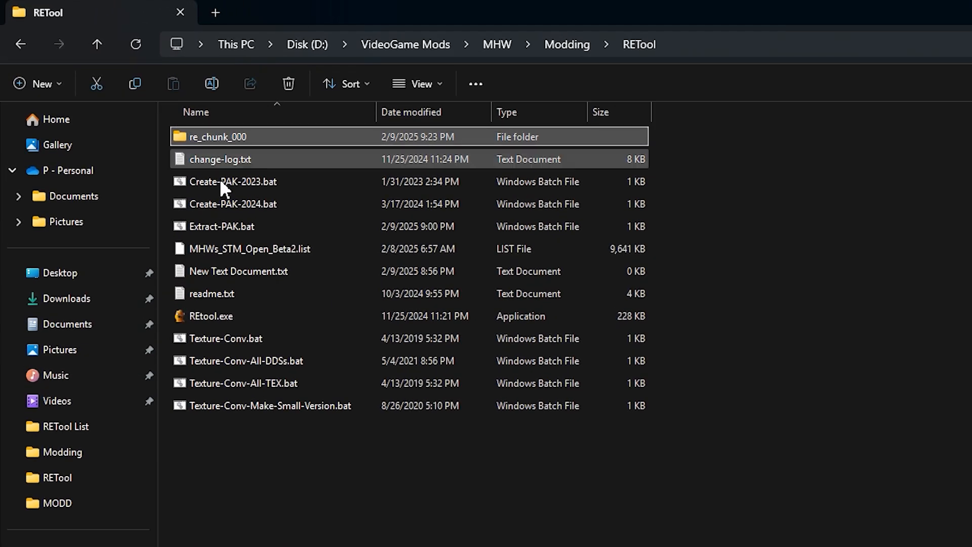
pyautogui.click(227, 338)
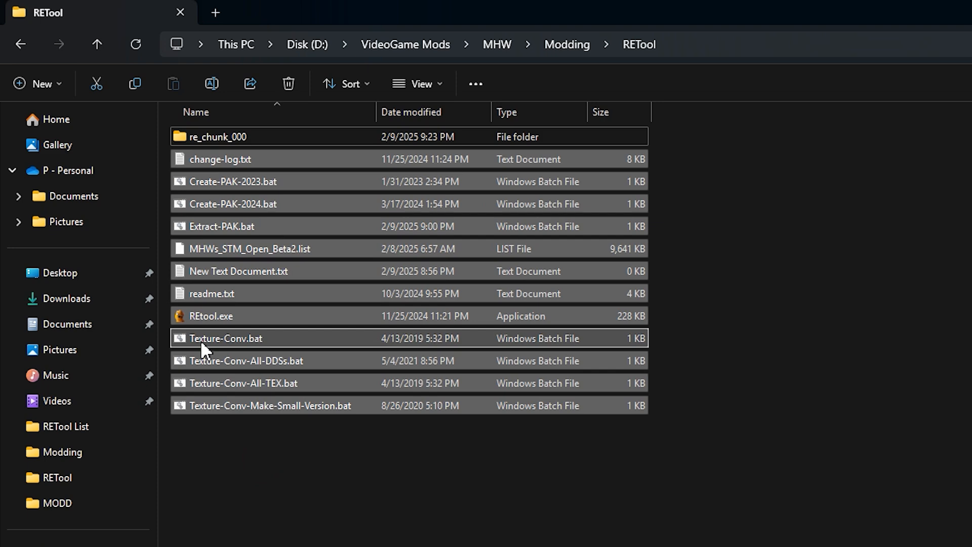
pyautogui.click(218, 136)
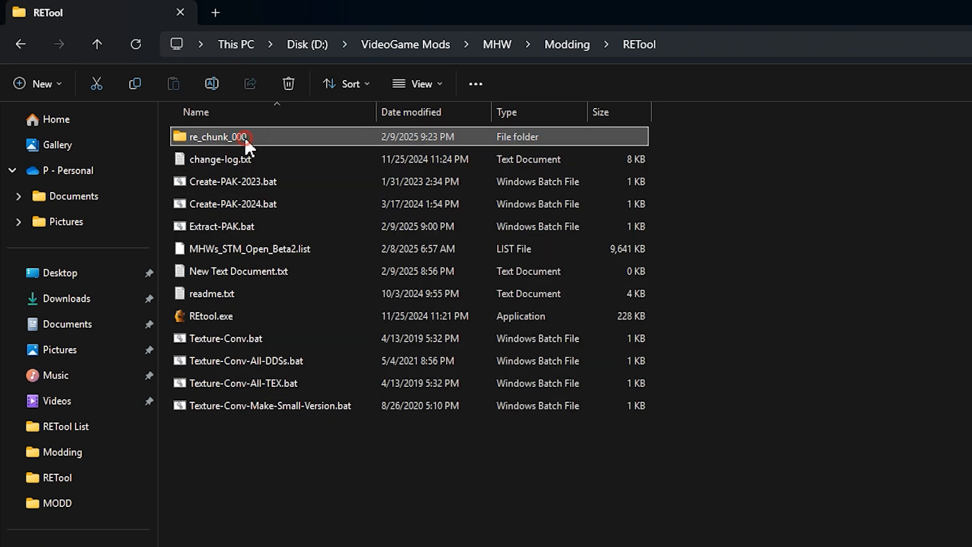
pyautogui.doubleClick(216, 137)
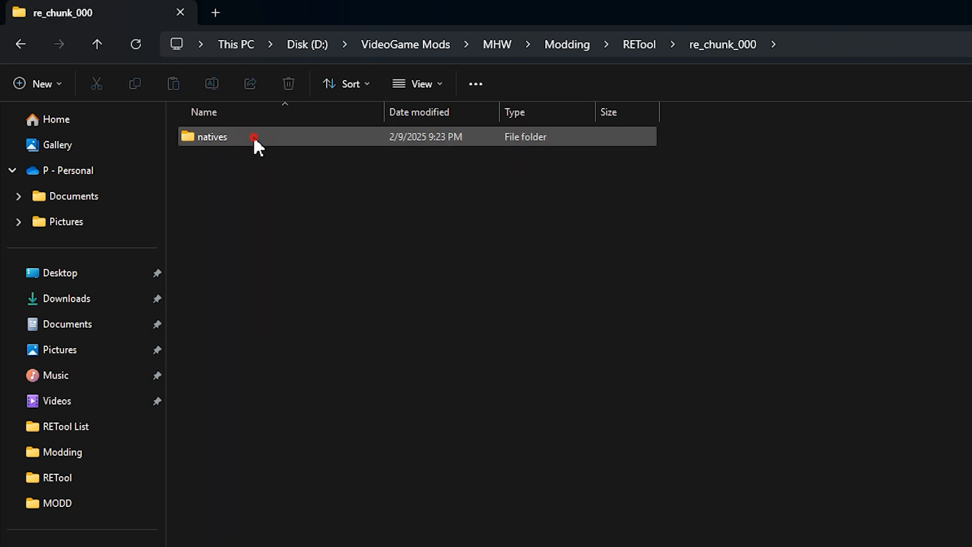
pyautogui.doubleClick(214, 137)
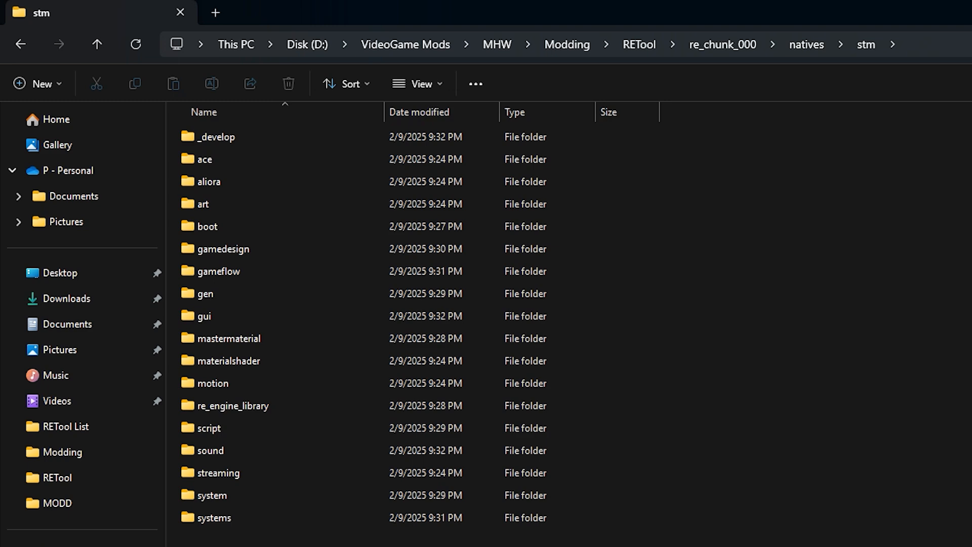
pyautogui.press('ctrl+a')
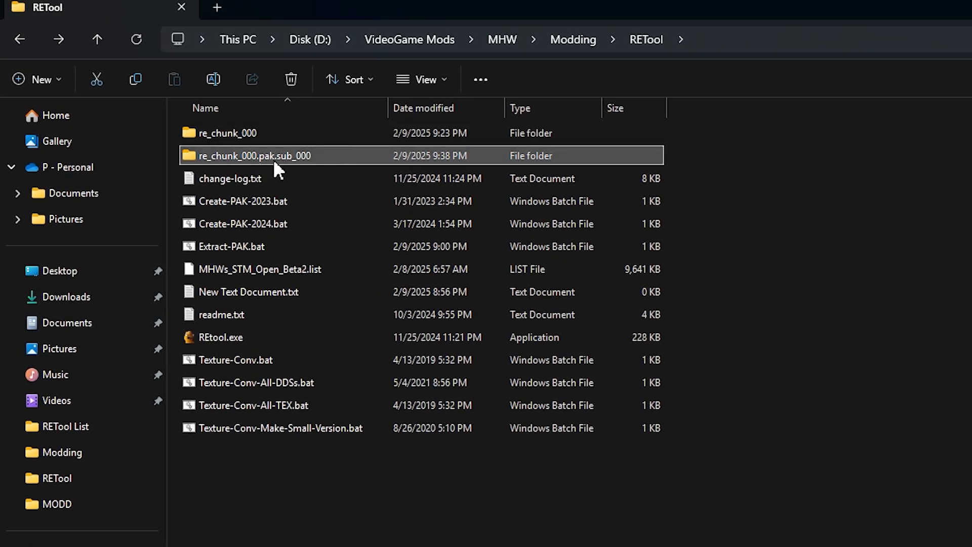
pyautogui.moveTo(340, 178)
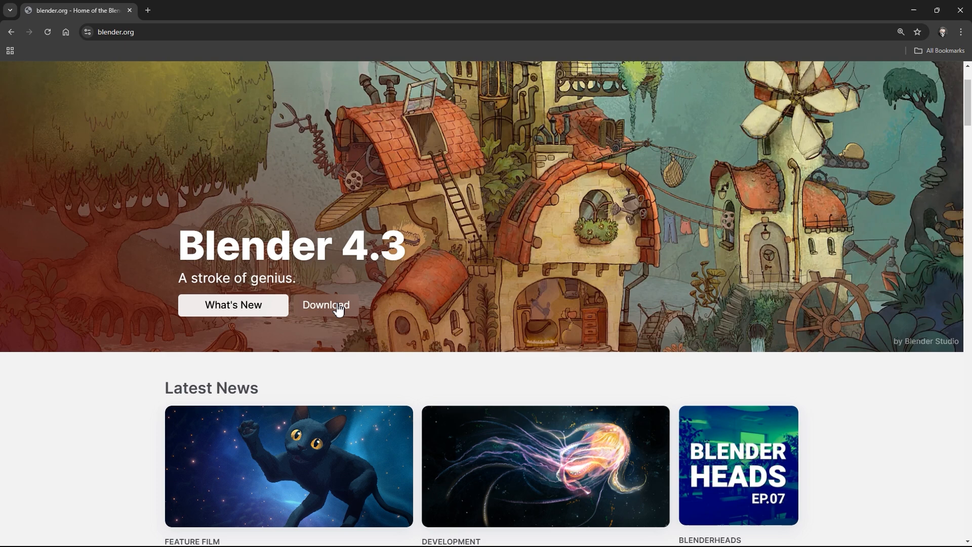
# - Visit blender.org's download page, then download the RE Mesh Editor zip from GitHub
pyautogui.click(326, 304)
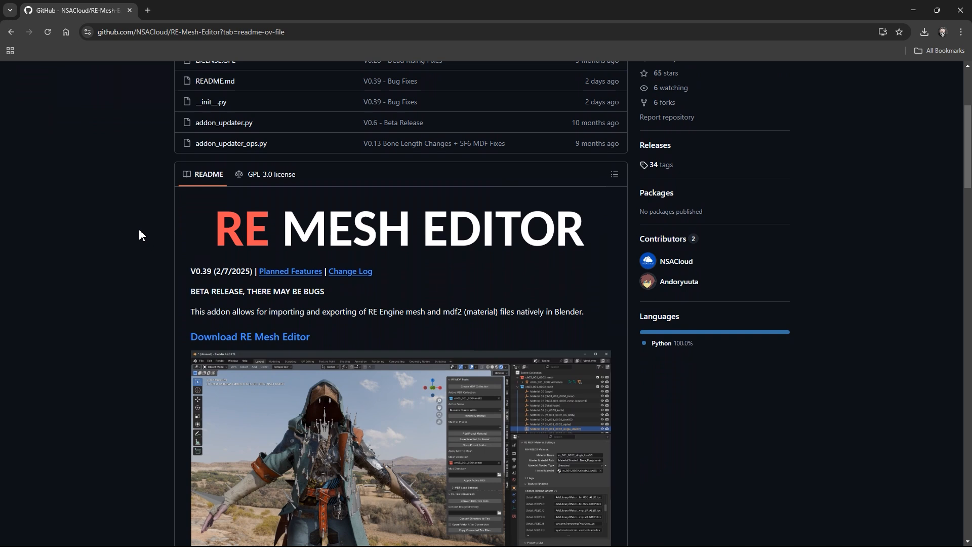
pyautogui.scroll(-3)
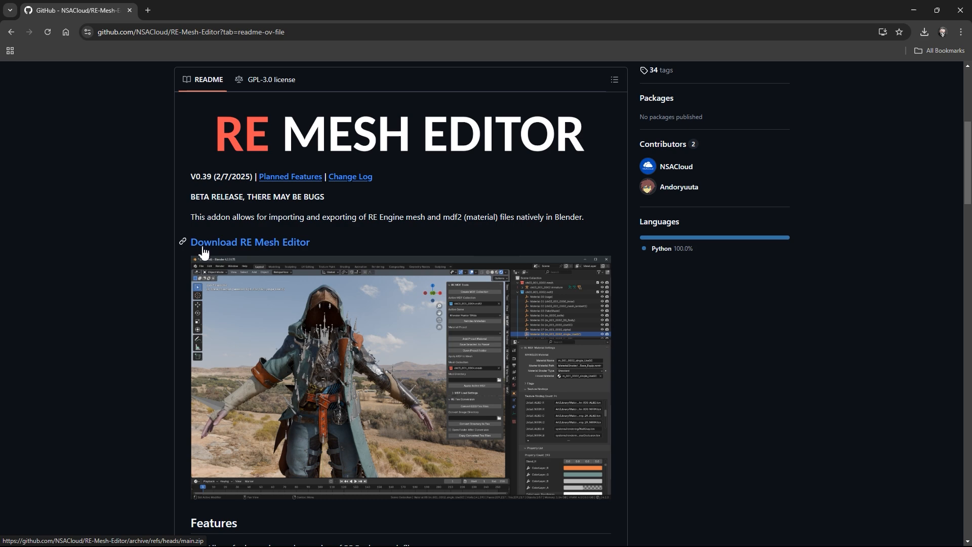
pyautogui.click(250, 242)
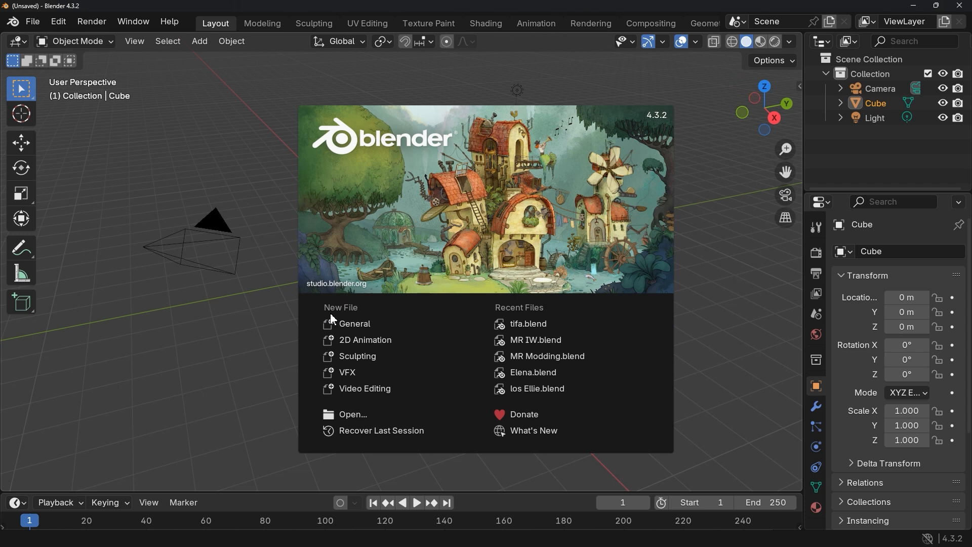
pyautogui.moveTo(355, 323)
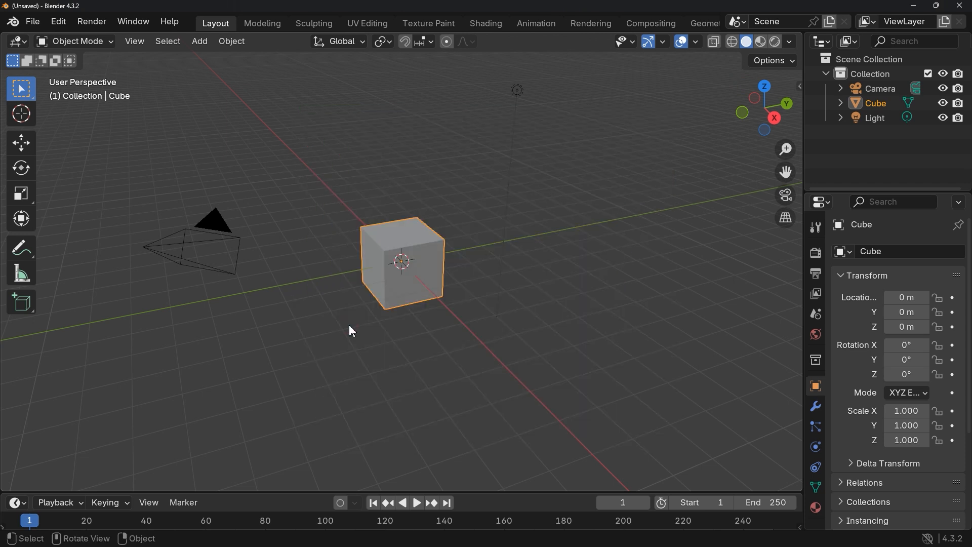
pyautogui.moveTo(163, 68)
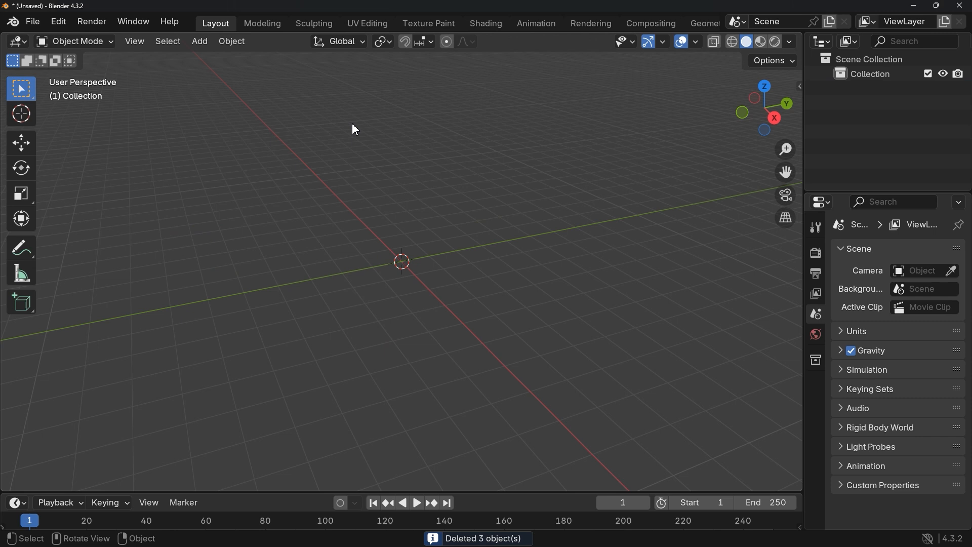
pyautogui.moveTo(262, 23)
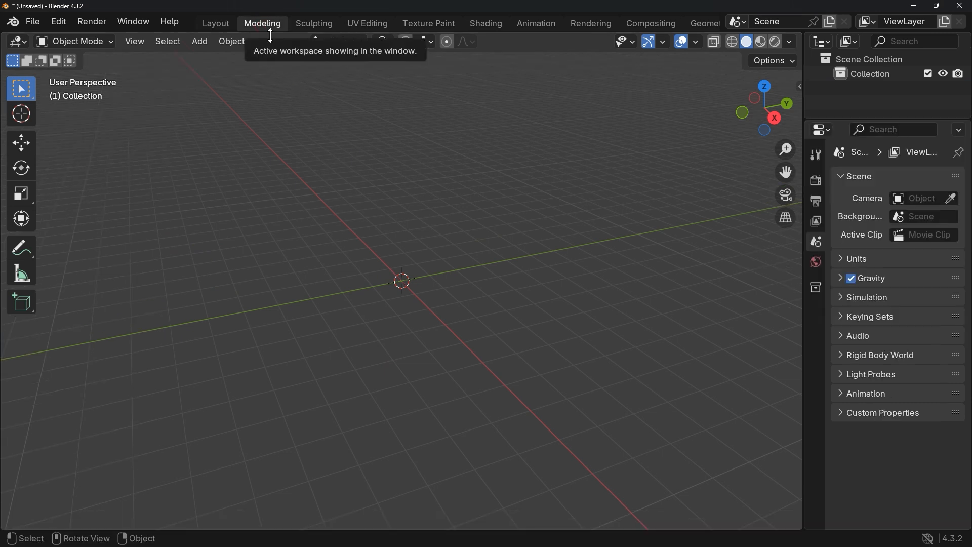
pyautogui.moveTo(508, 234)
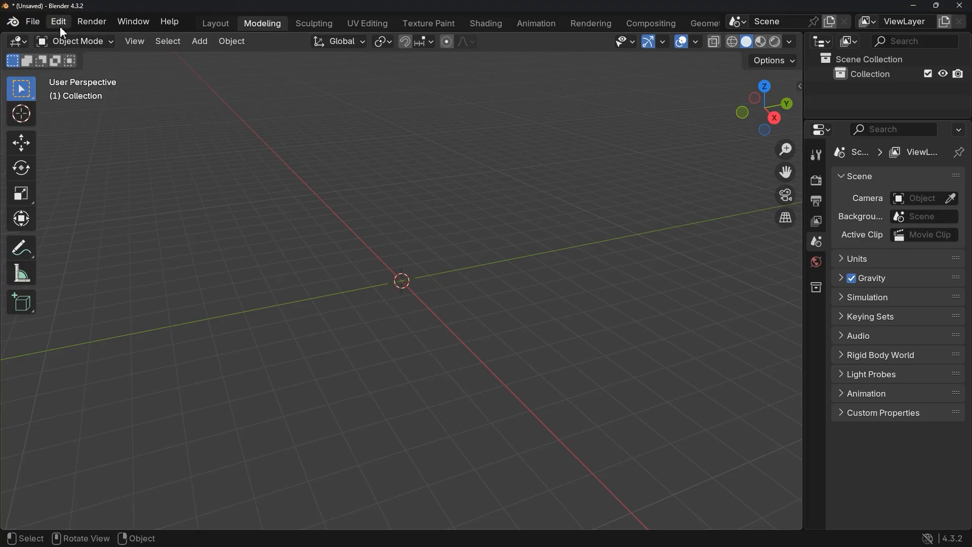
# - Install RE-Mesh-Editor-main.zip from the Blender Plugin folder and enable RE Mesh Editor
pyautogui.click(57, 21)
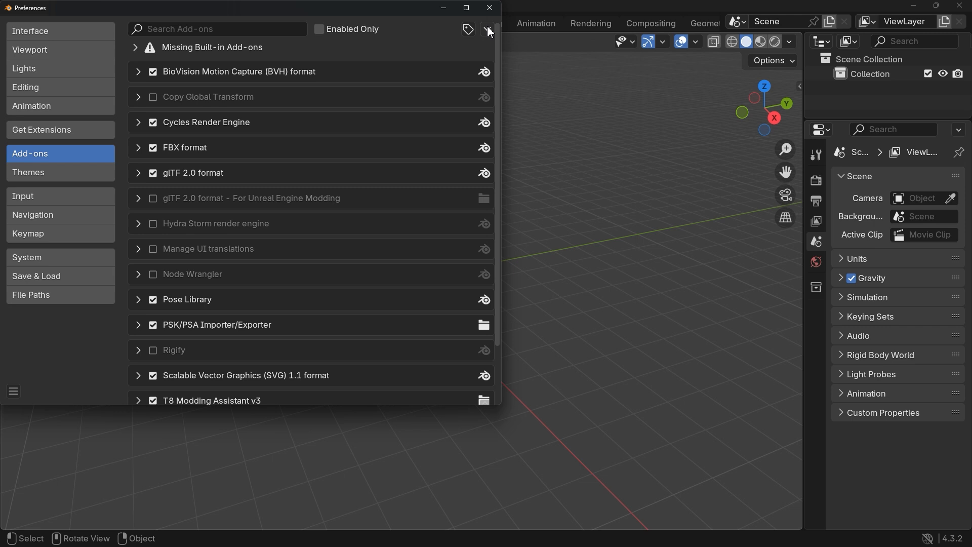
pyautogui.click(488, 28)
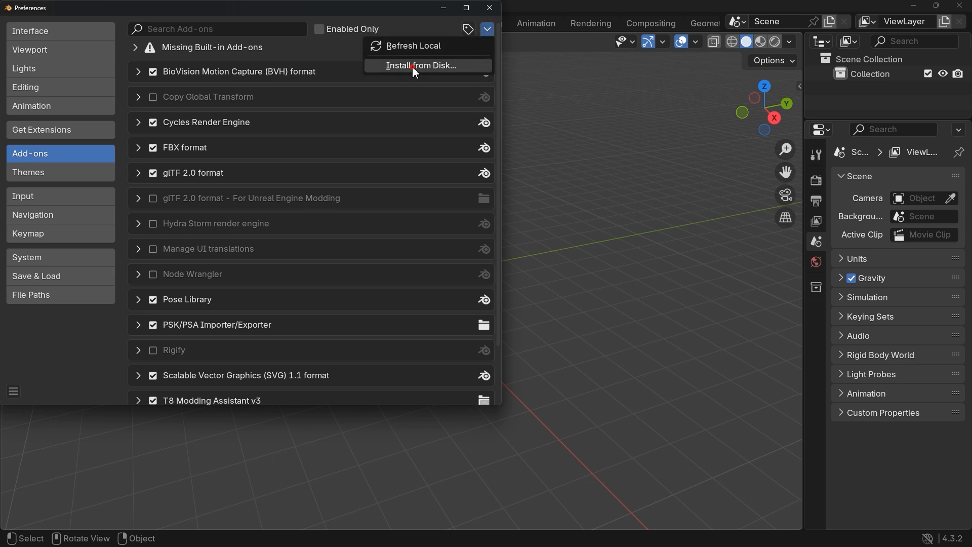
pyautogui.click(421, 66)
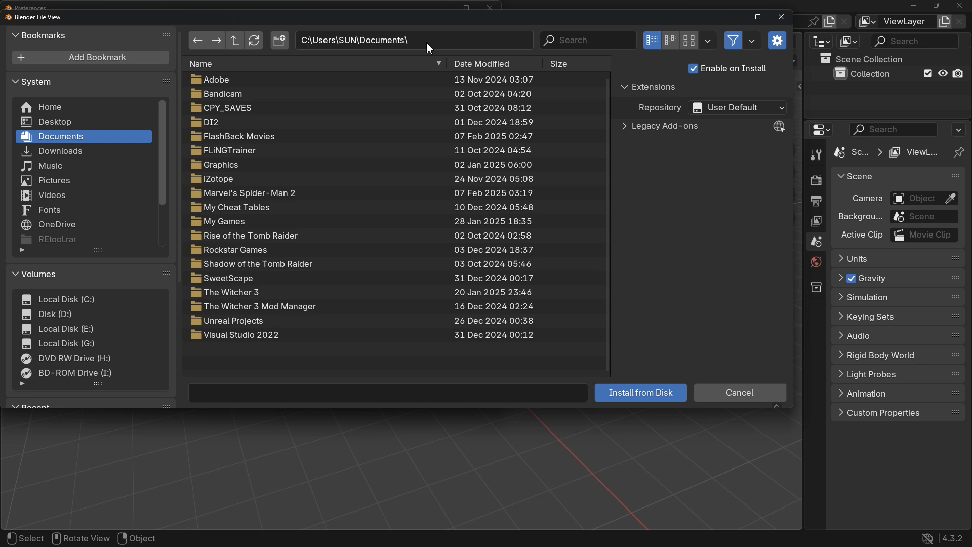
pyautogui.write('D:\\VideoGame Mods\\MHW\\Modding\\Blender Plugin\\')
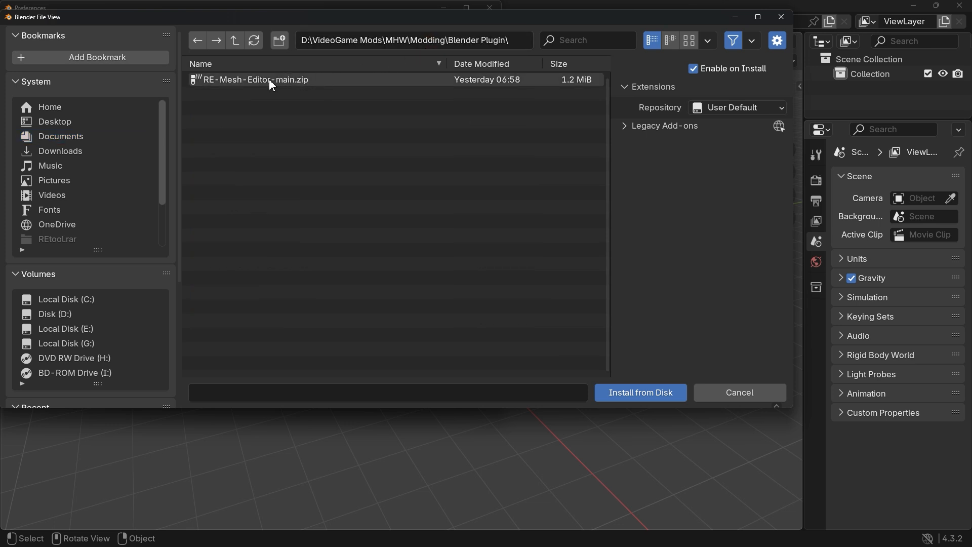
pyautogui.click(254, 79)
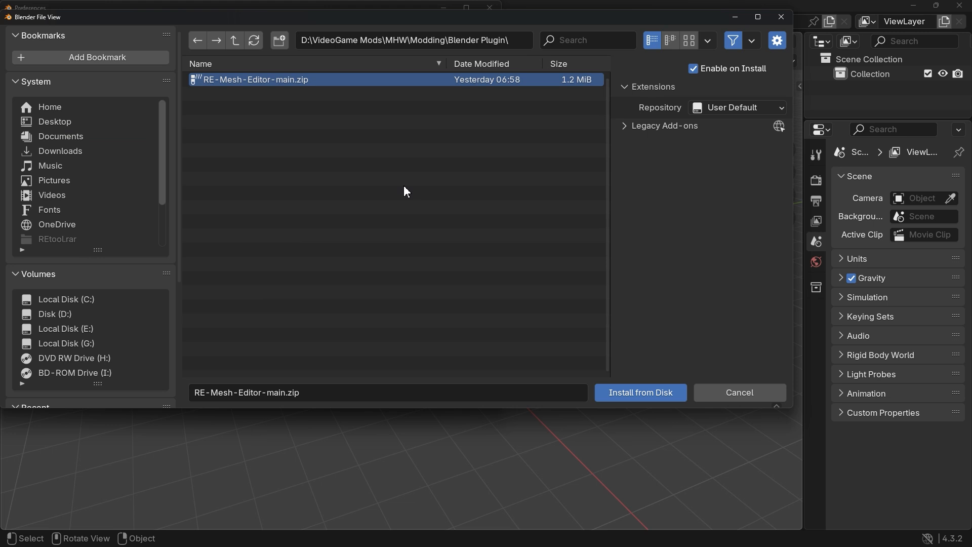
pyautogui.click(640, 391)
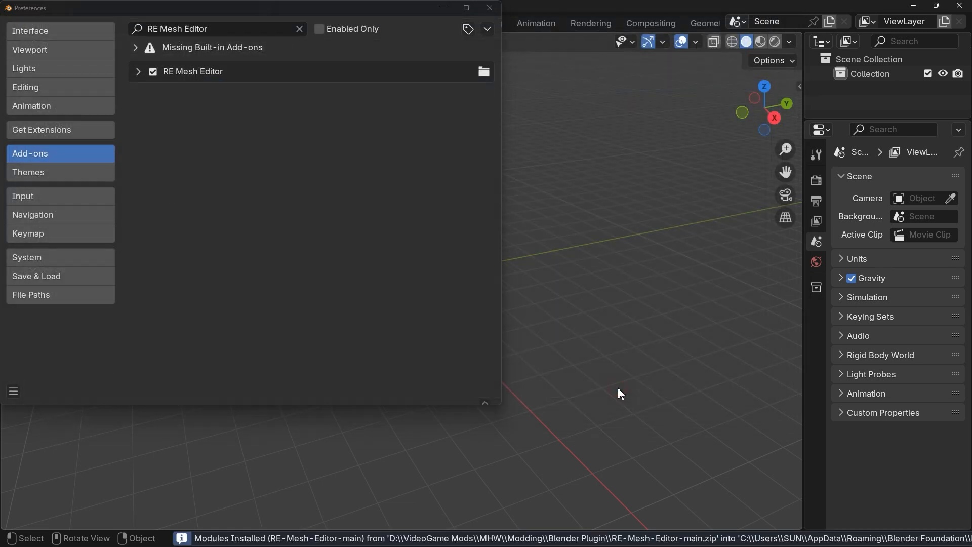
pyautogui.moveTo(194, 76)
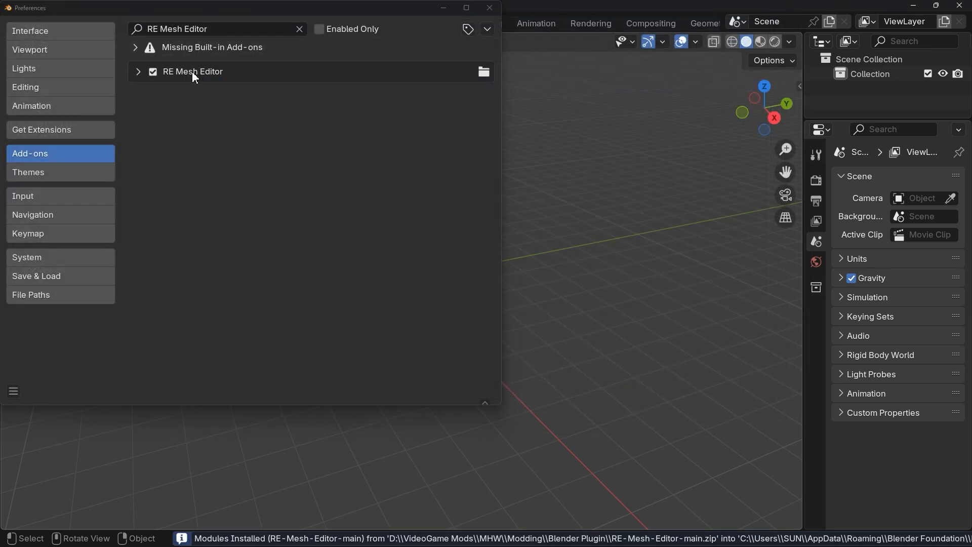
pyautogui.click(217, 30)
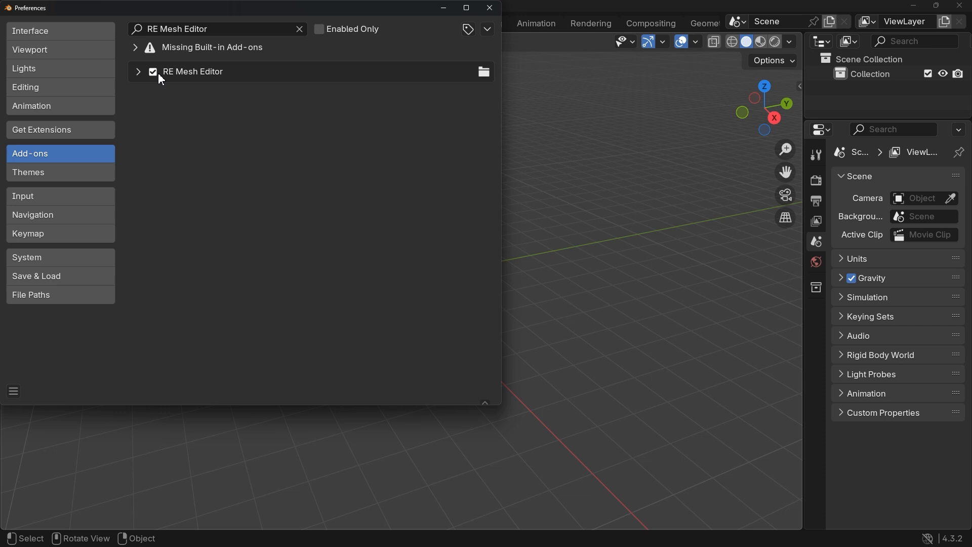
pyautogui.moveTo(378, 68)
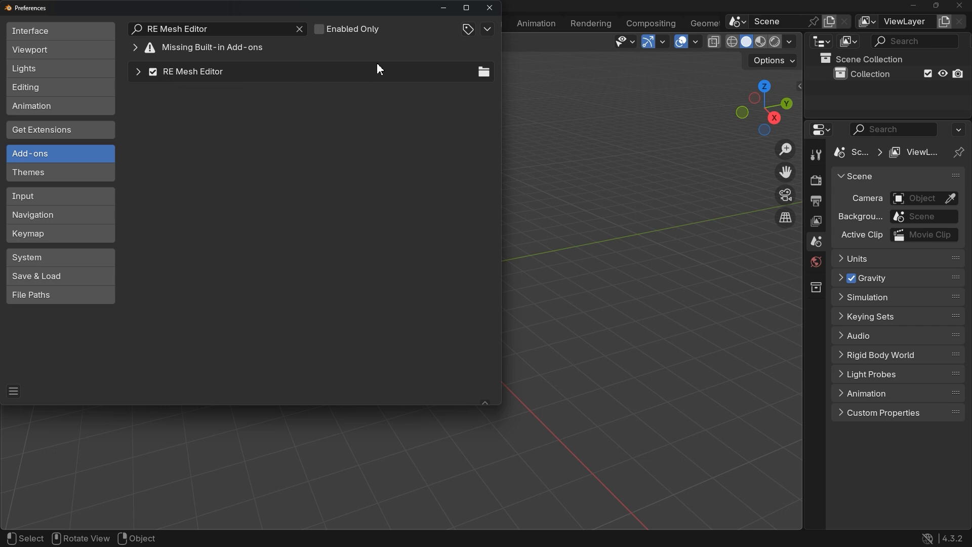
pyautogui.click(489, 8)
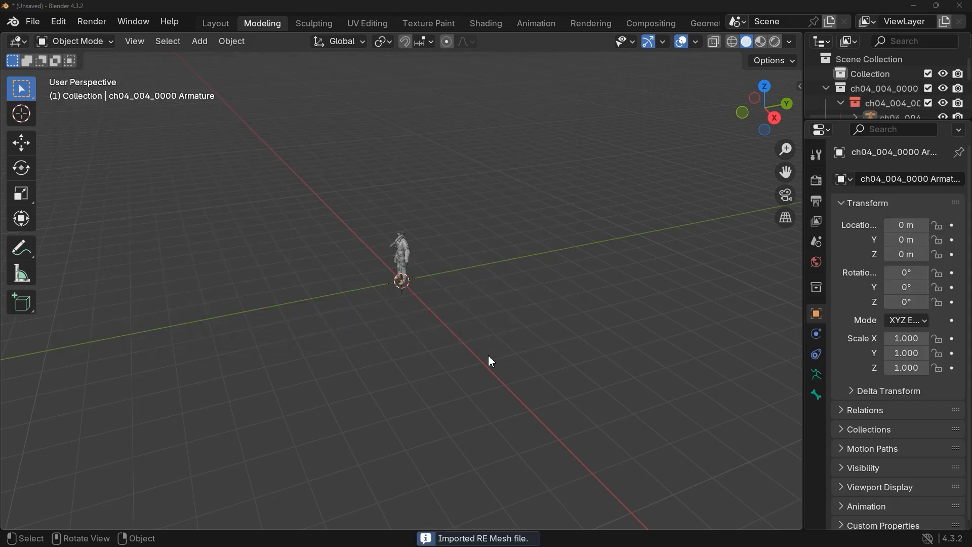
pyautogui.moveTo(425, 213)
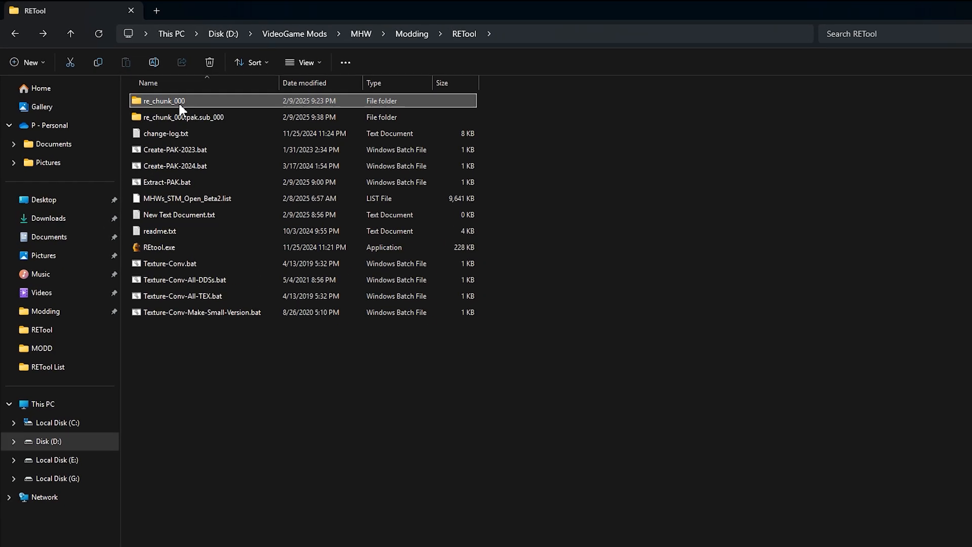
# - Drill down through re_chunk_000, natives, stm, art and model into character, selecting ch00
pyautogui.doubleClick(164, 101)
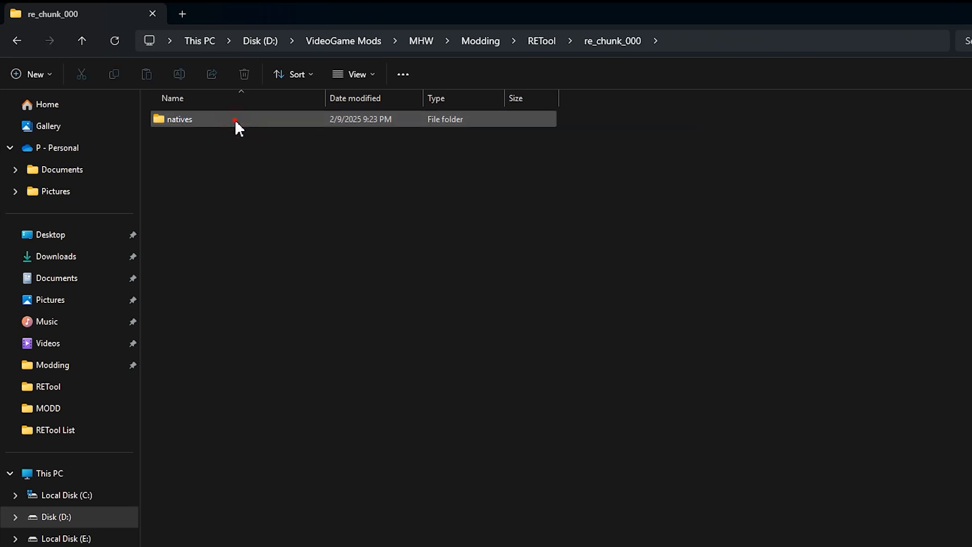
pyautogui.doubleClick(179, 119)
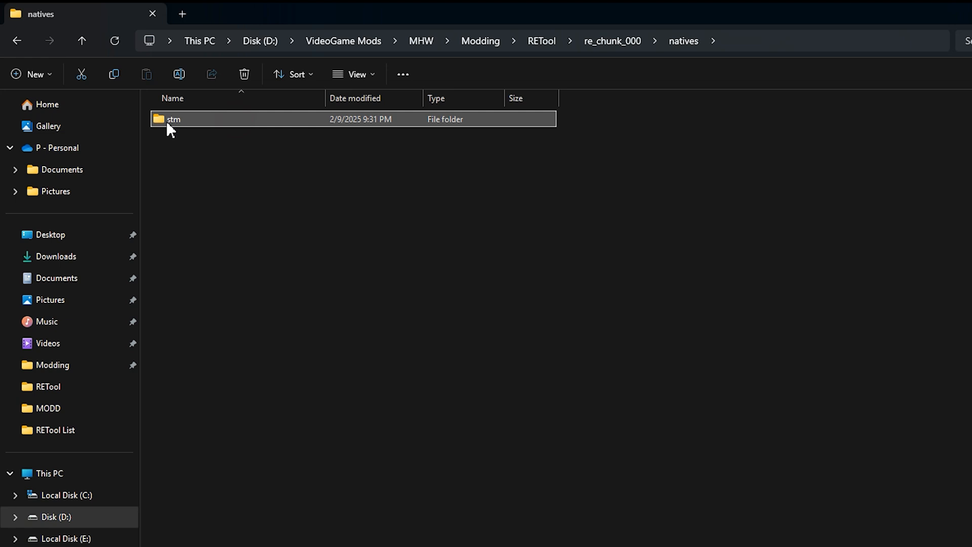
pyautogui.doubleClick(173, 119)
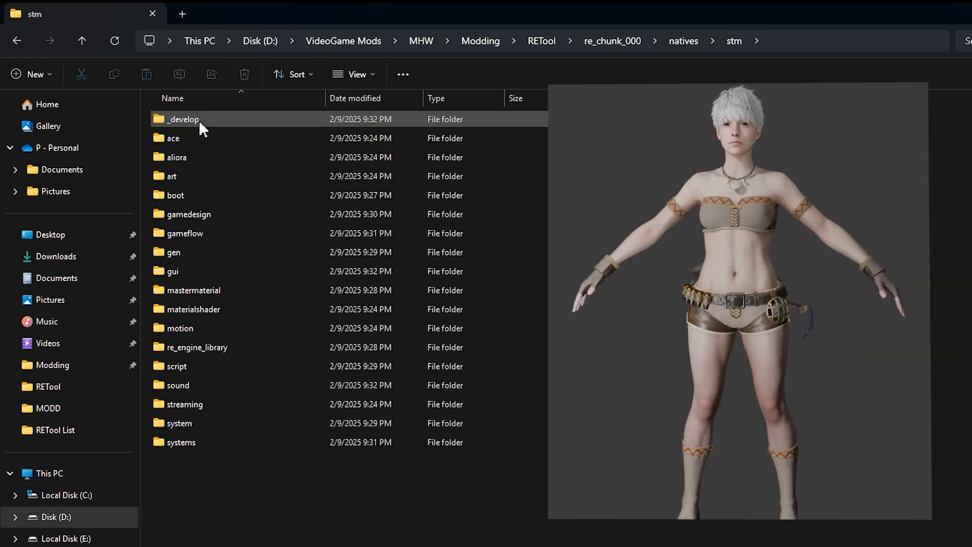
pyautogui.click(172, 177)
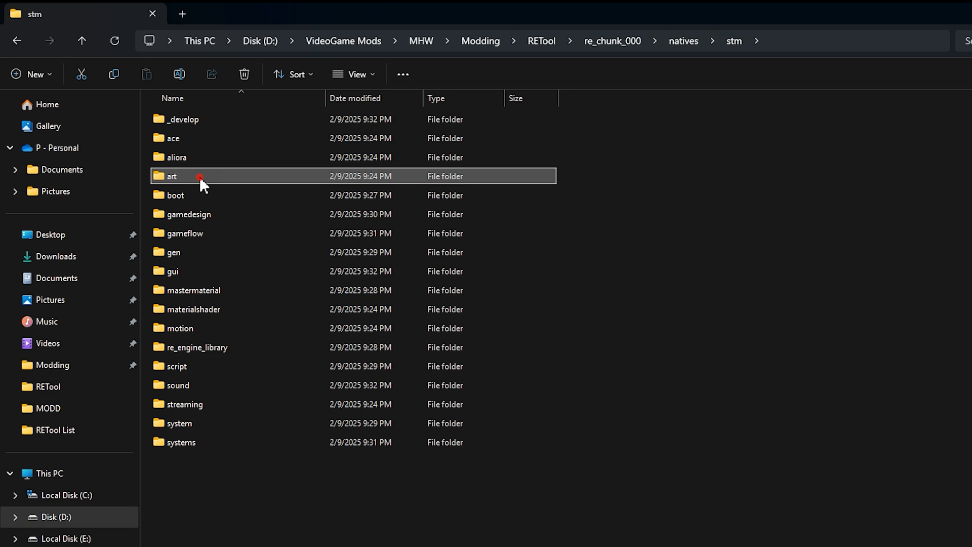
pyautogui.doubleClick(172, 176)
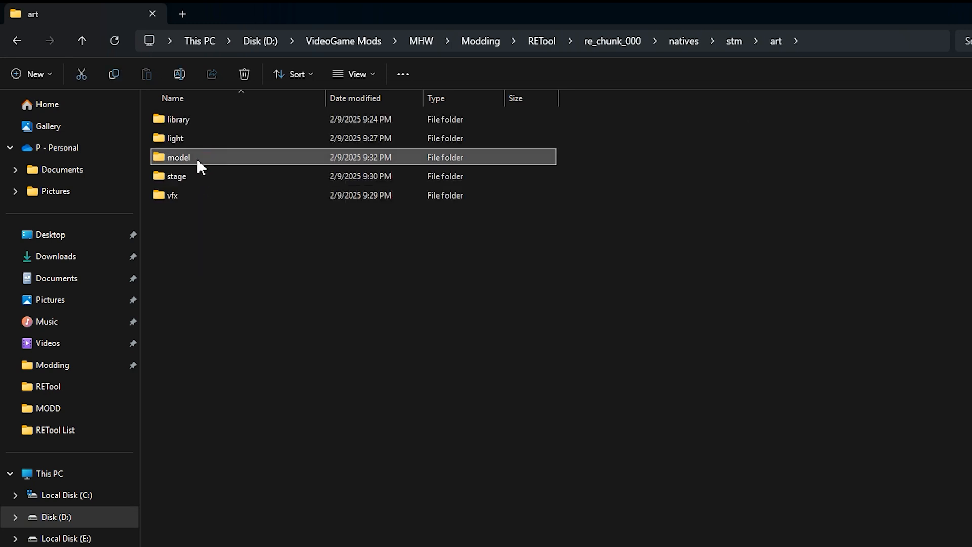
pyautogui.doubleClick(180, 157)
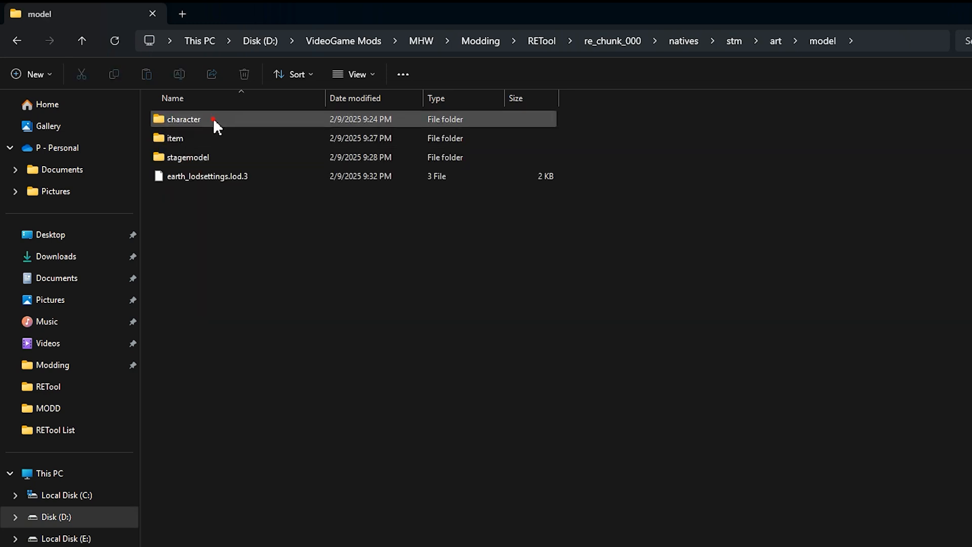
pyautogui.doubleClick(183, 119)
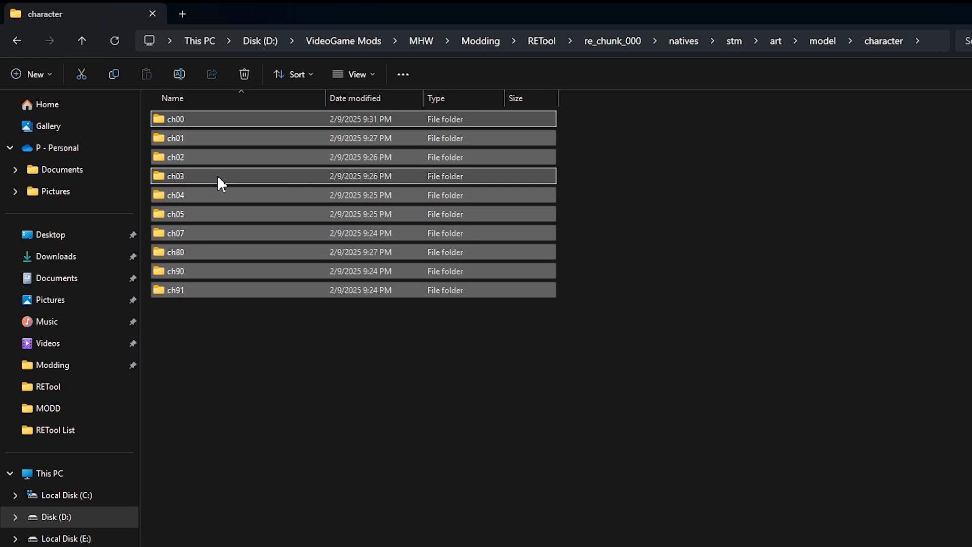
pyautogui.click(186, 119)
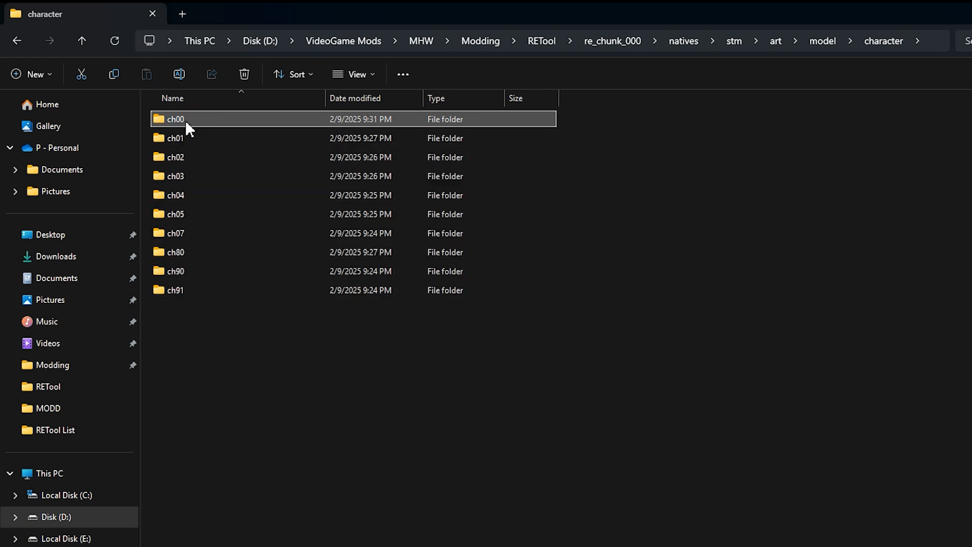
# - Open ch00\001 and bring the ch00_001_0000 head mesh into Blender
pyautogui.doubleClick(176, 118)
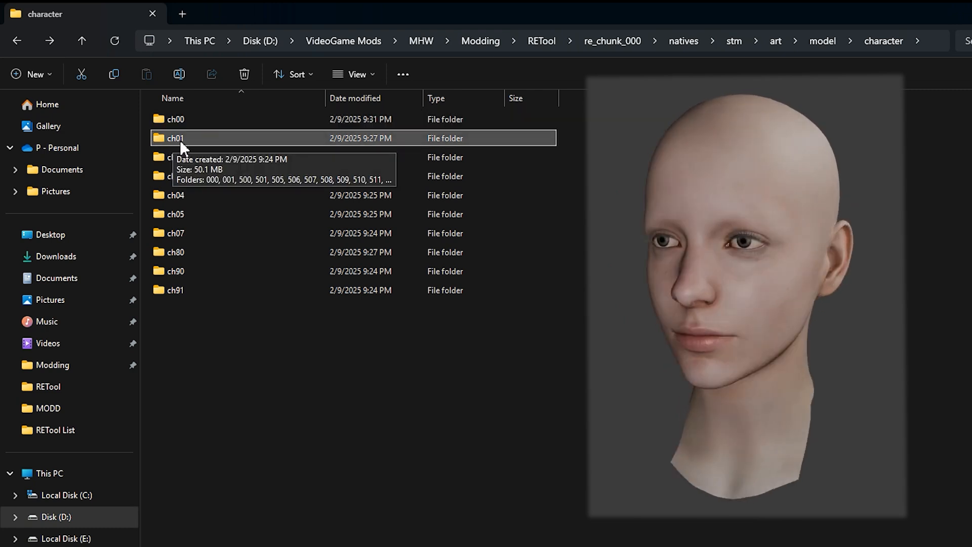
pyautogui.doubleClick(174, 138)
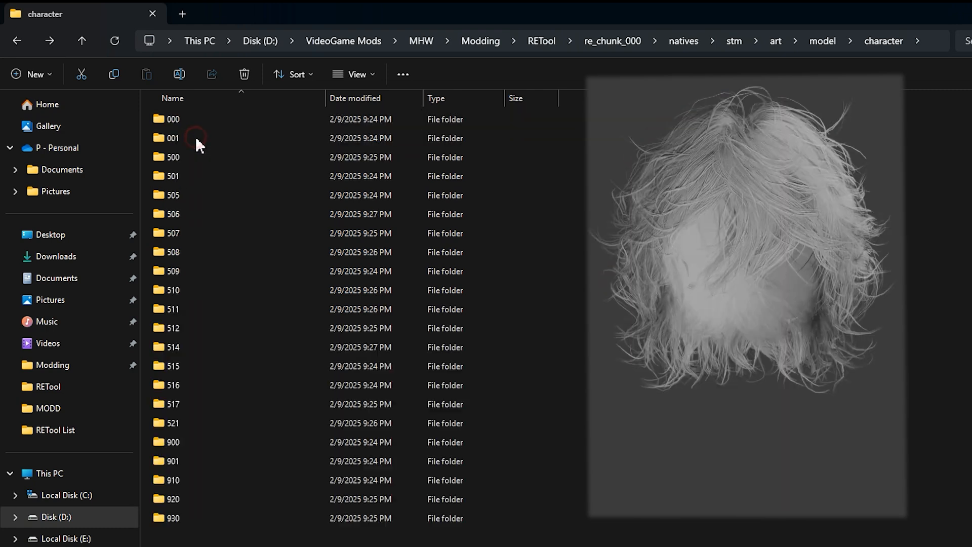
pyautogui.doubleClick(174, 137)
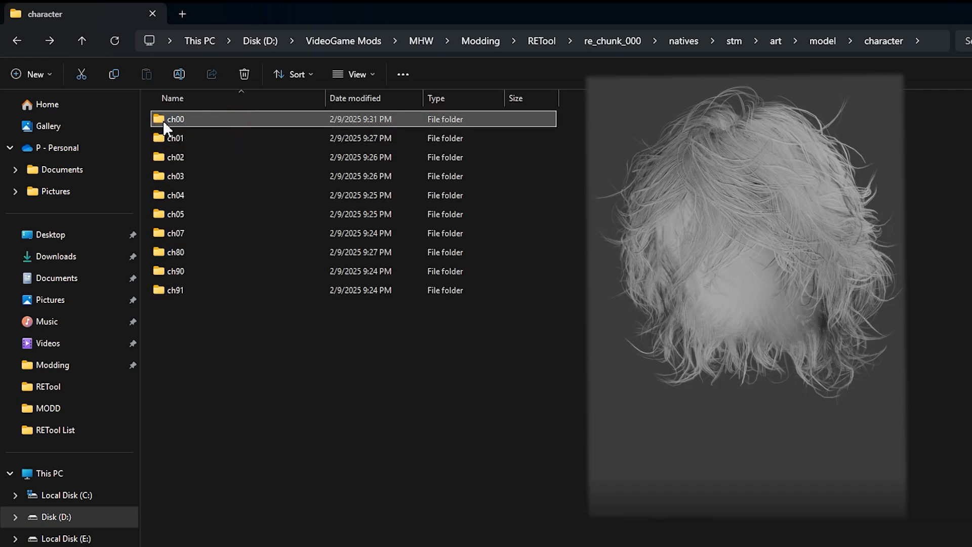
pyautogui.doubleClick(175, 119)
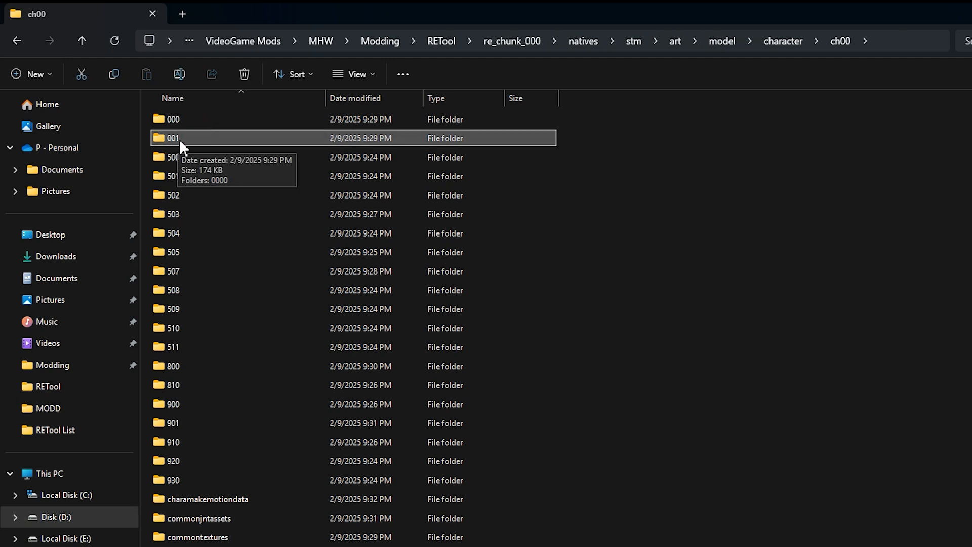
pyautogui.click(186, 138)
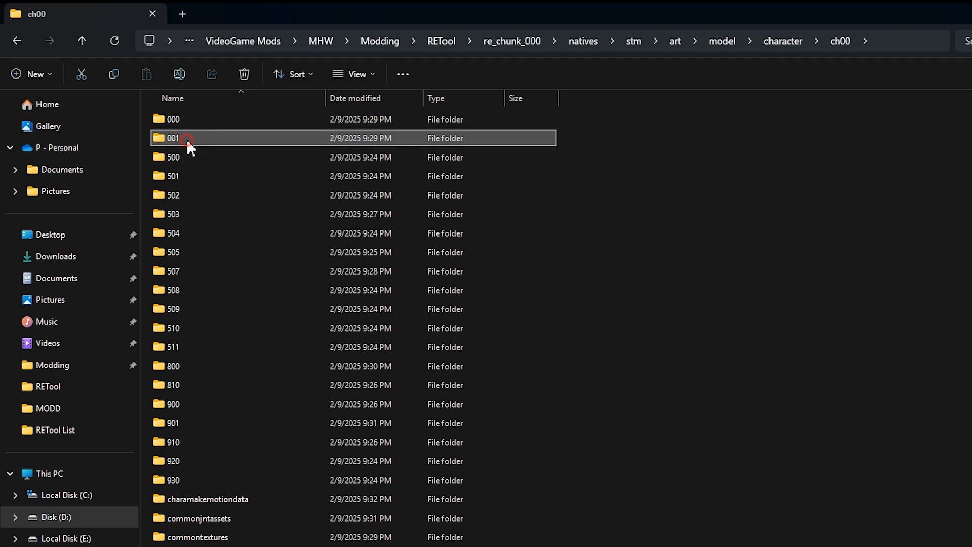
pyautogui.doubleClick(174, 138)
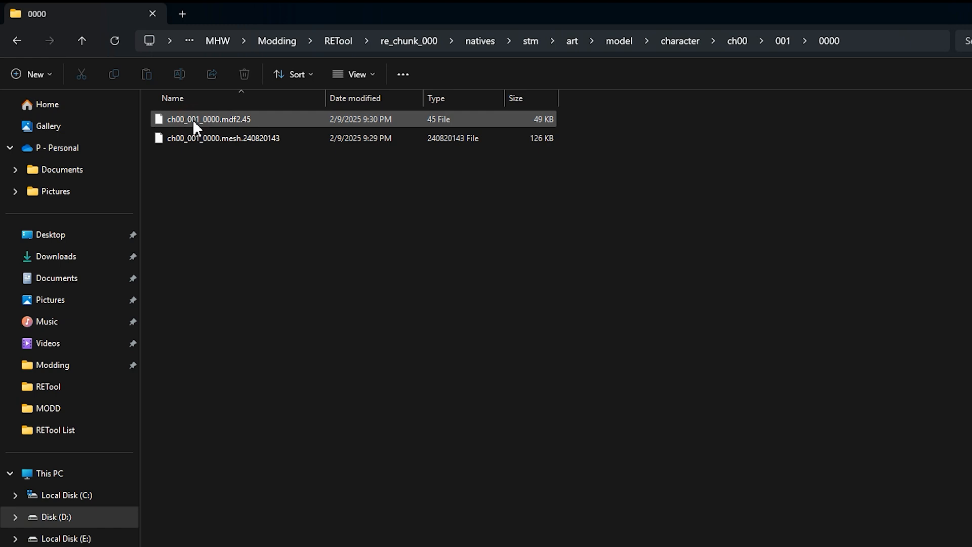
pyautogui.click(223, 138)
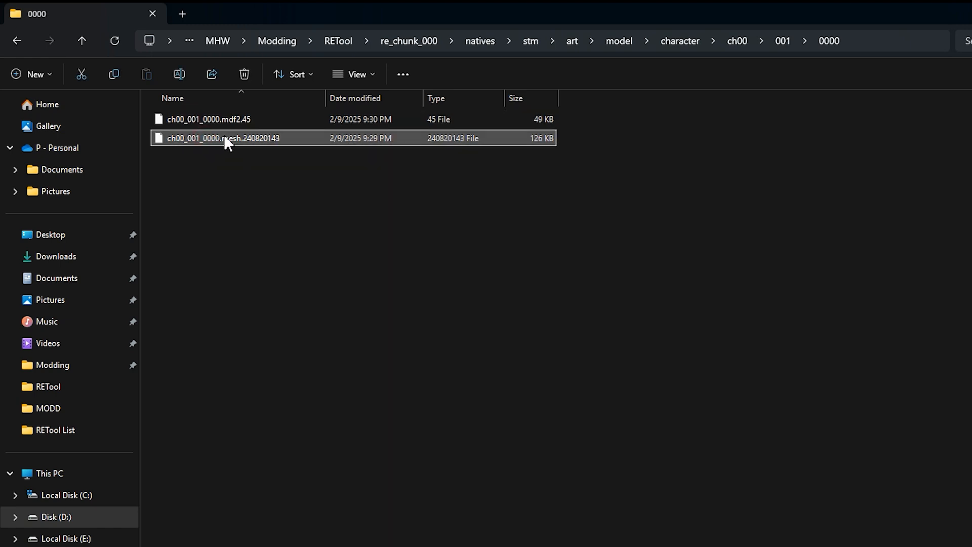
pyautogui.moveTo(240, 147)
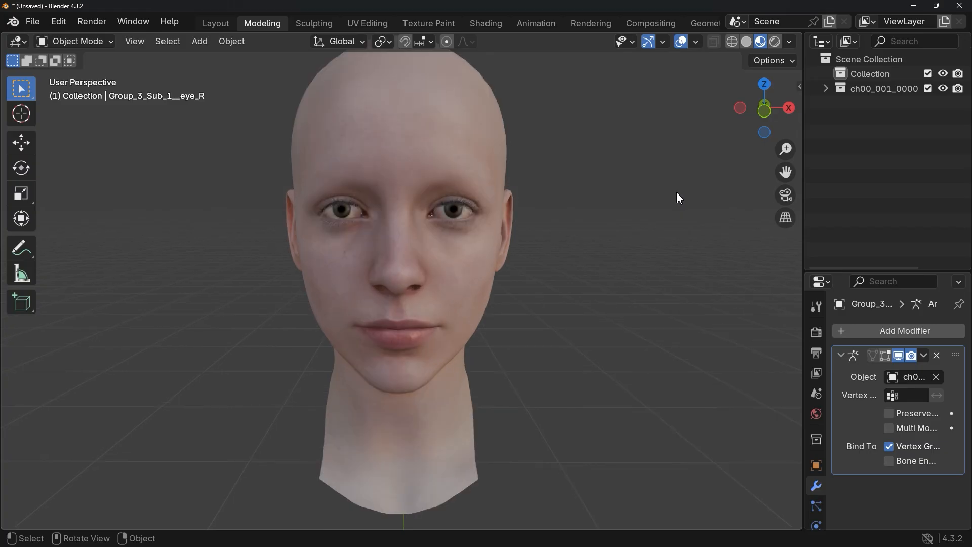
pyautogui.click(424, 245)
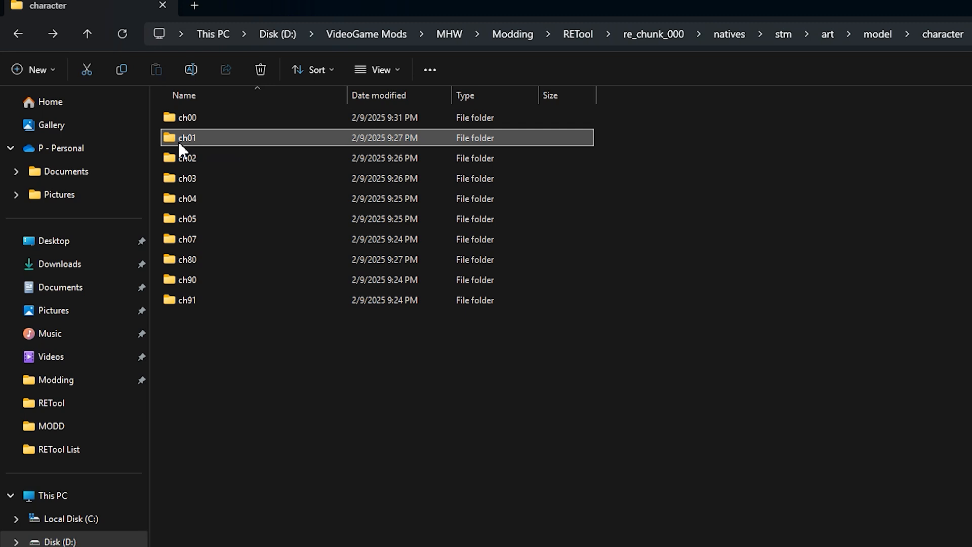
# - Open the ch01 folder and its 001 subfolder
pyautogui.click(205, 137)
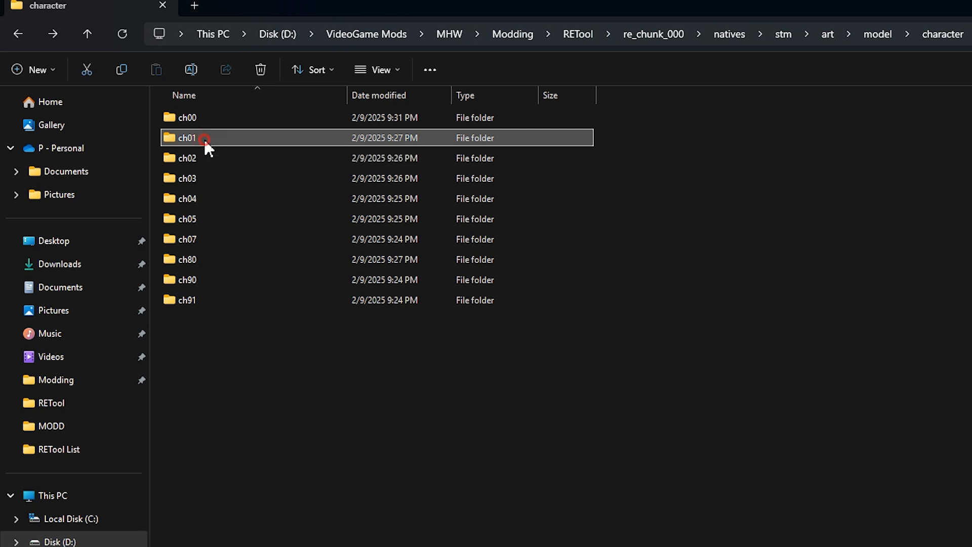
pyautogui.doubleClick(187, 138)
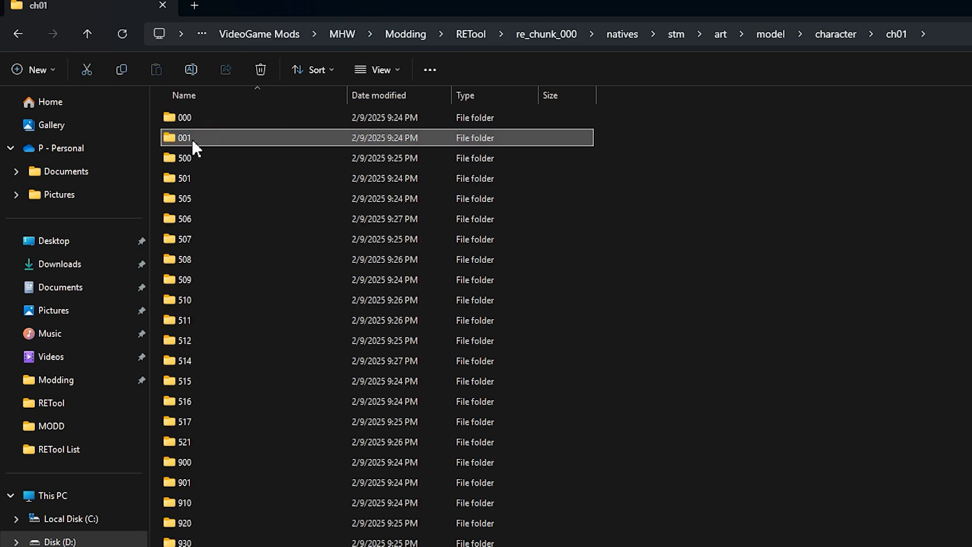
pyautogui.doubleClick(184, 137)
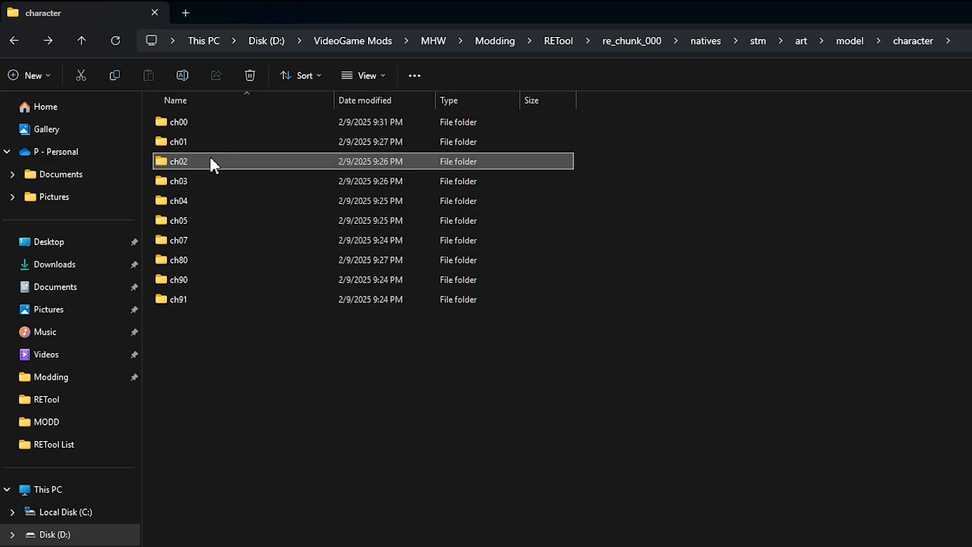
pyautogui.moveTo(193, 170)
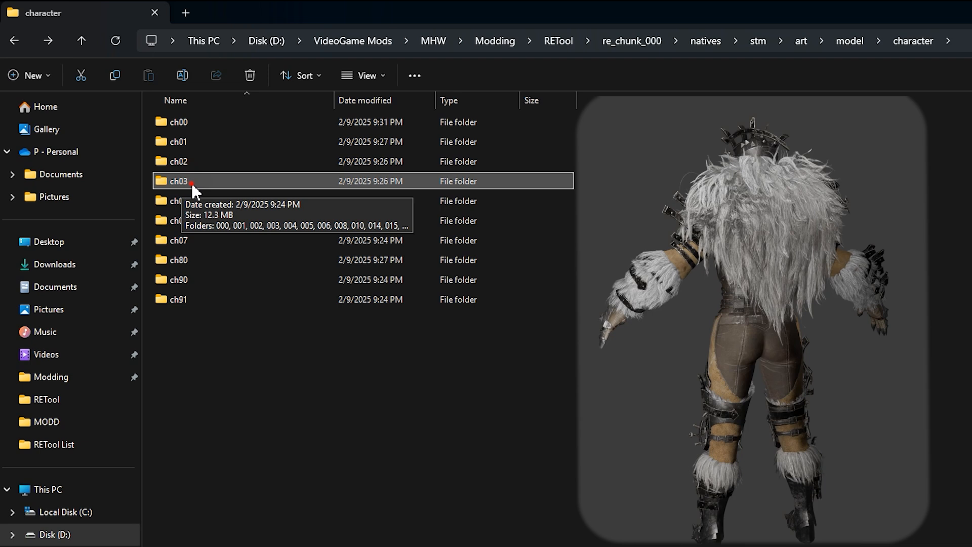
# - Open ch03 and its 000 subfolder to view part folders 1 to 5
pyautogui.doubleClick(179, 180)
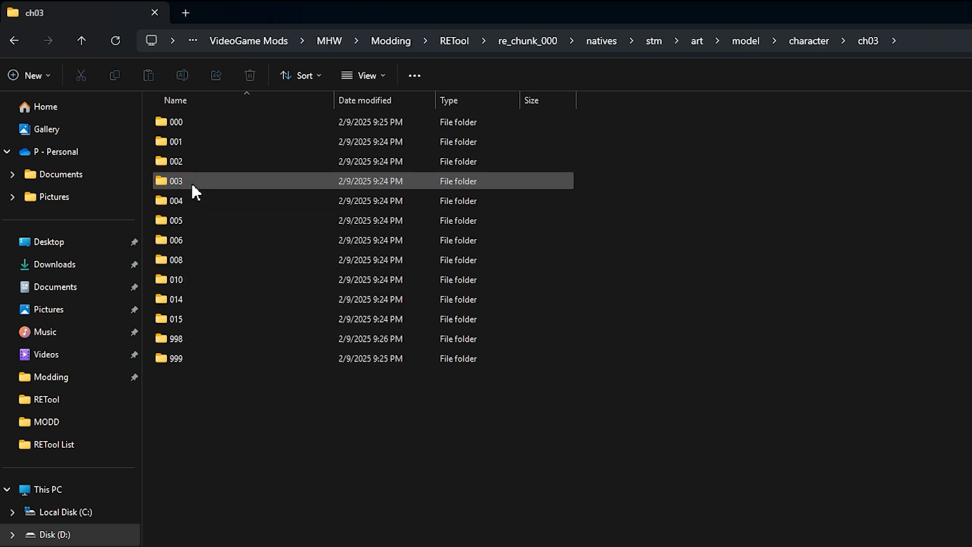
pyautogui.press('ctrl+a')
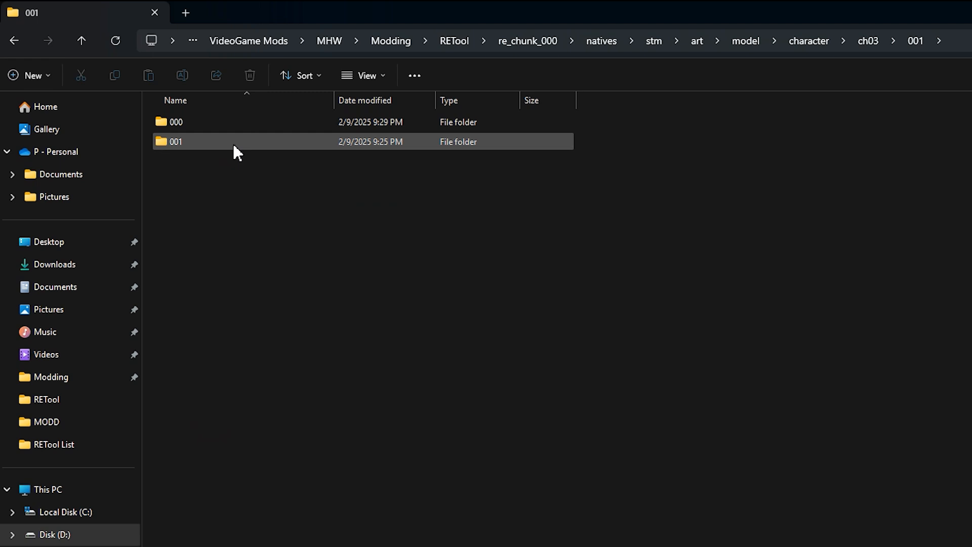
pyautogui.doubleClick(176, 141)
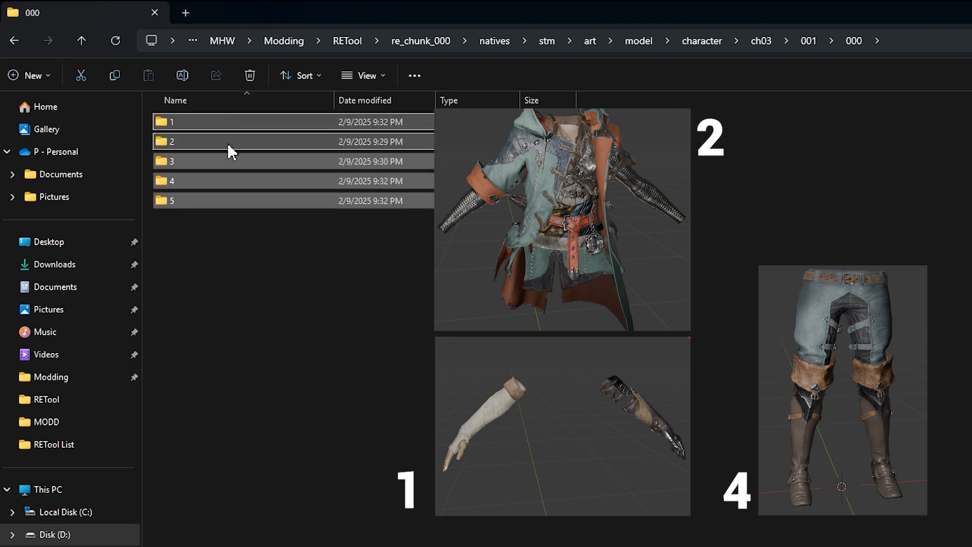
pyautogui.doubleClick(171, 141)
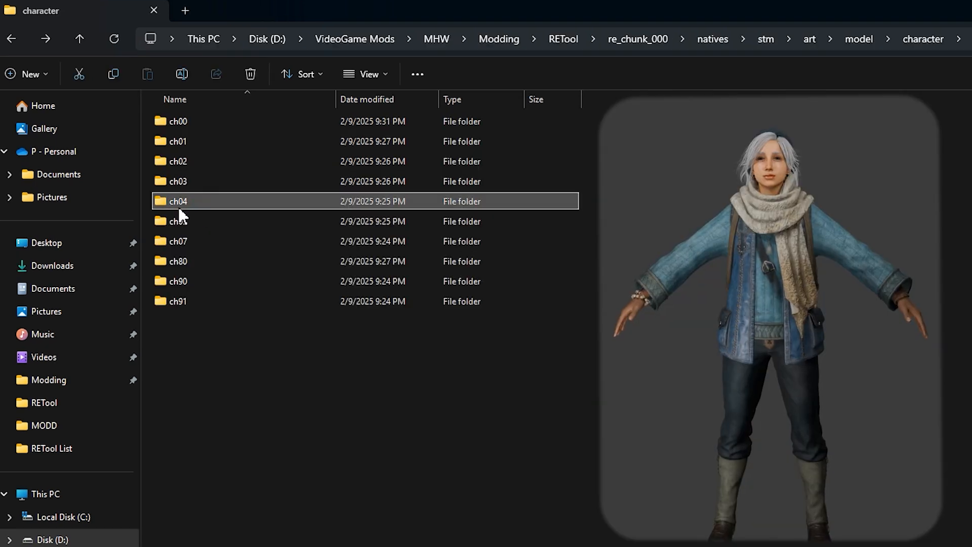
pyautogui.moveTo(178, 201)
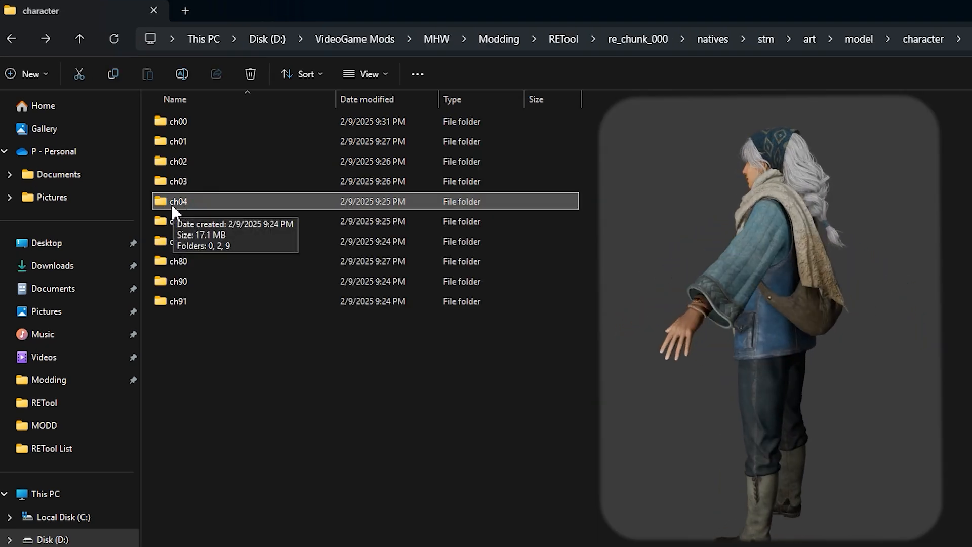
# - Browse into ch04\0\04\00\00 and select the ch04_004_0000 body mesh file
pyautogui.doubleClick(178, 201)
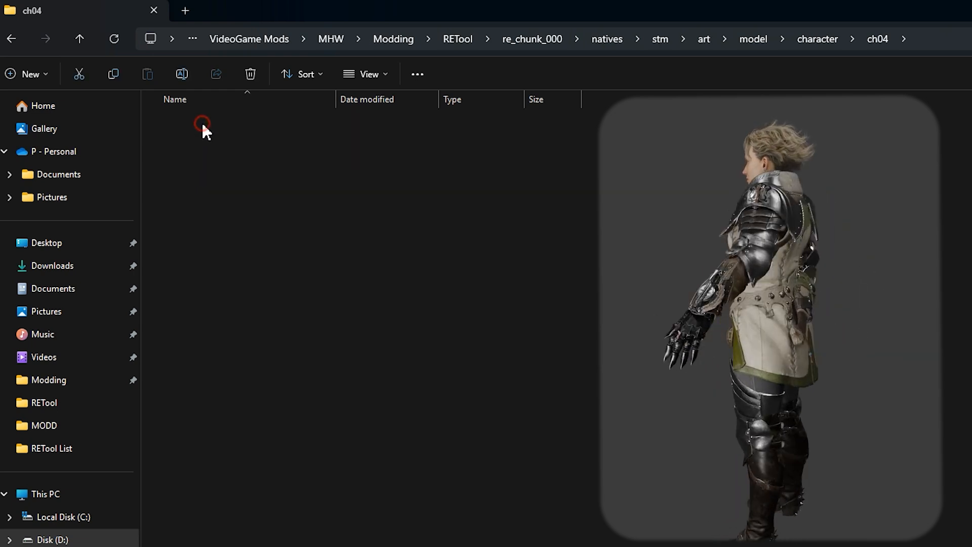
pyautogui.doubleClick(176, 121)
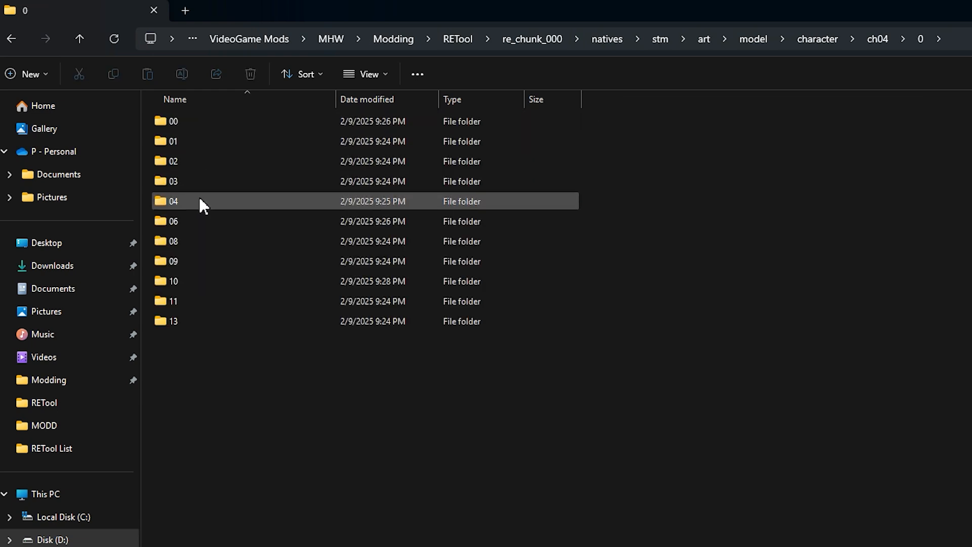
pyautogui.doubleClick(174, 201)
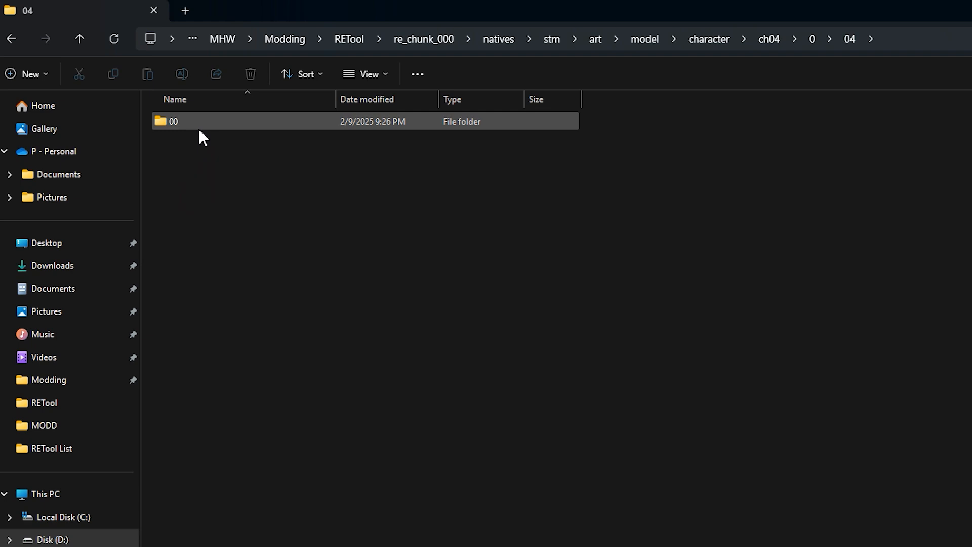
pyautogui.doubleClick(172, 121)
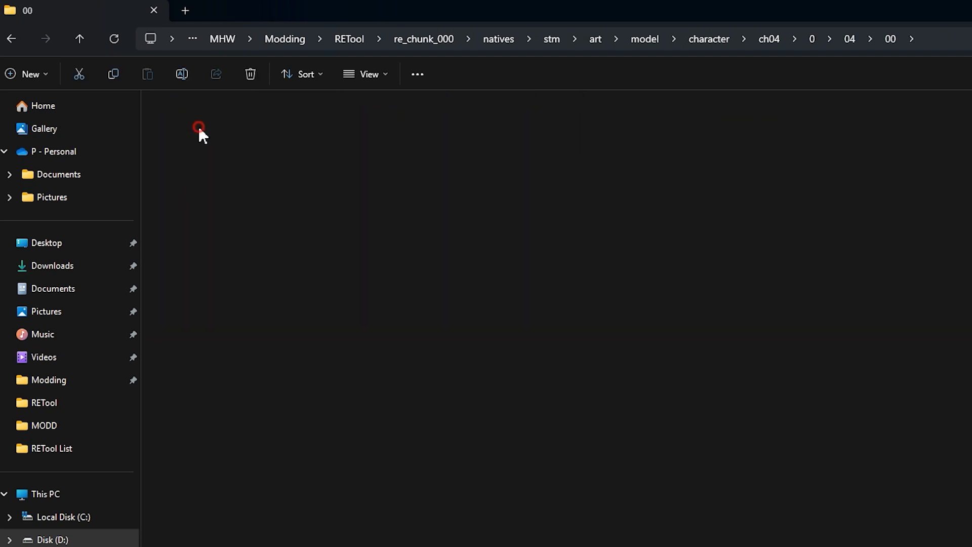
pyautogui.click(213, 141)
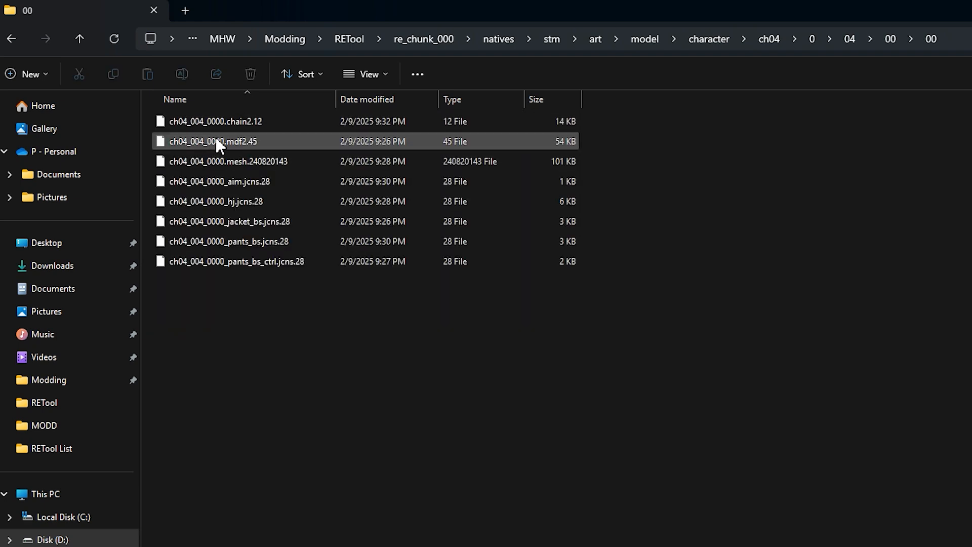
pyautogui.click(229, 161)
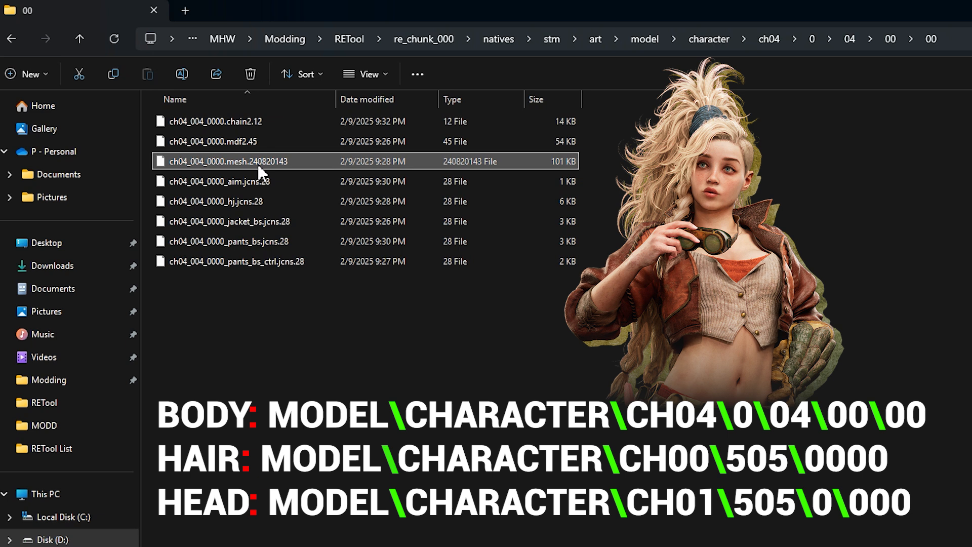
pyautogui.moveTo(288, 171)
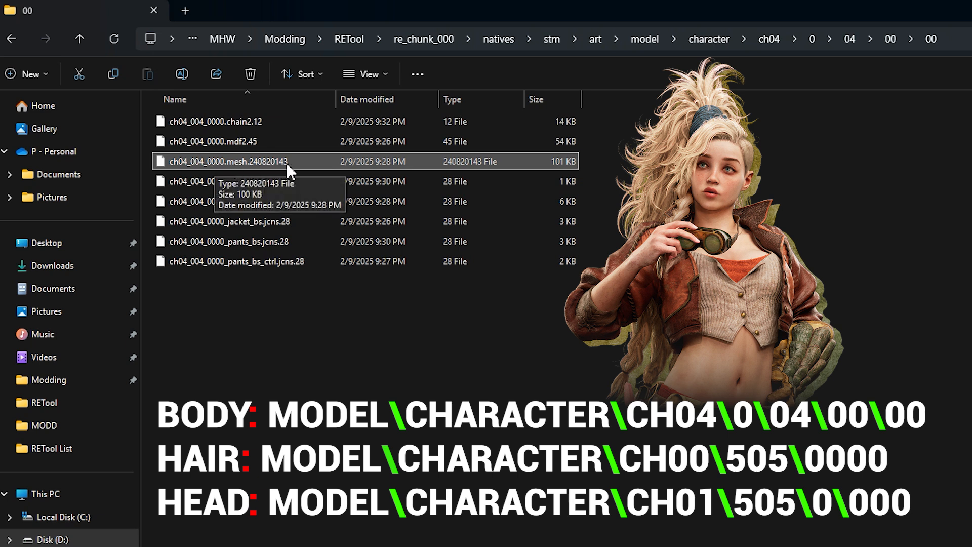
pyautogui.moveTo(303, 171)
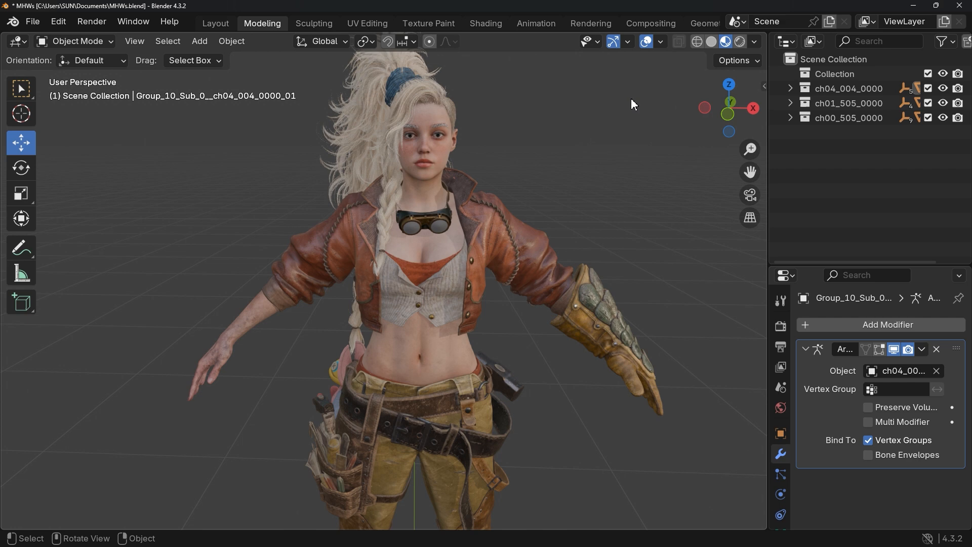
# - Switch the viewport to Solid shading to show body, head and hair as grey geometry
pyautogui.click(711, 41)
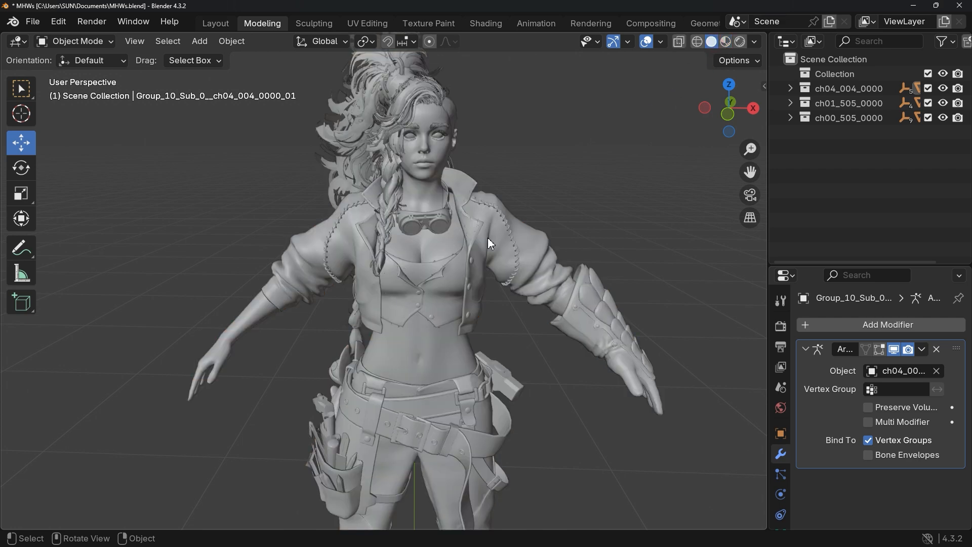
pyautogui.moveTo(477, 249)
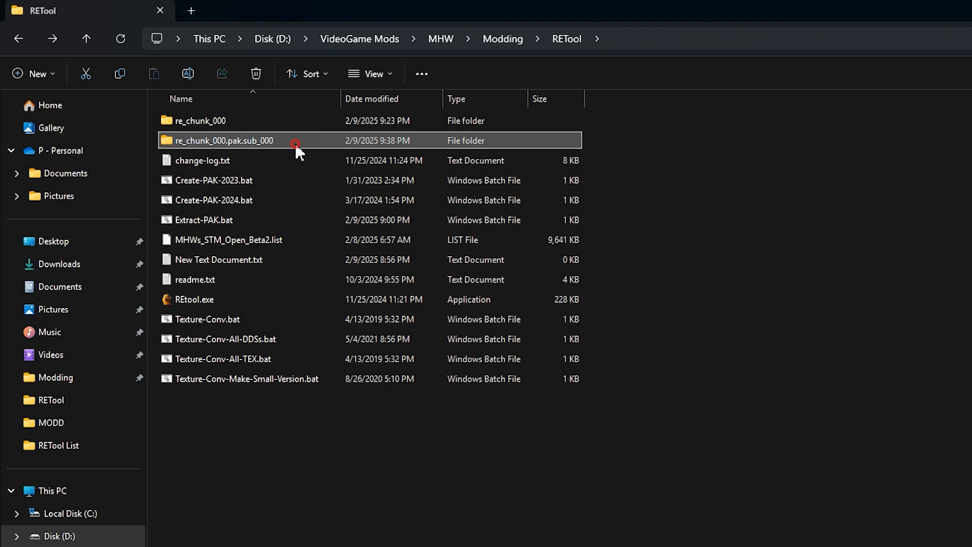
# - Open the re_chunk_000.pak.sub_000 folder, then the re_chunk_000 folder
pyautogui.doubleClick(218, 141)
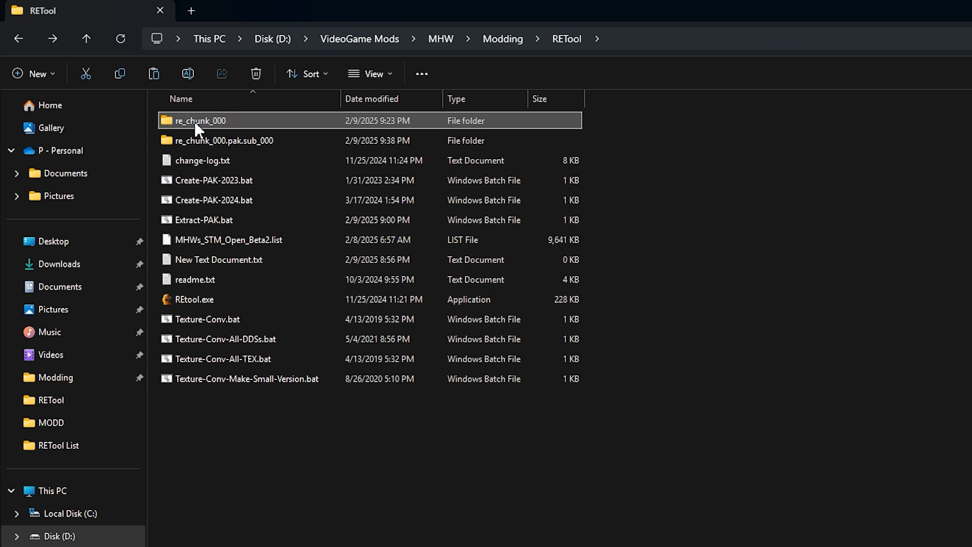
pyautogui.doubleClick(199, 121)
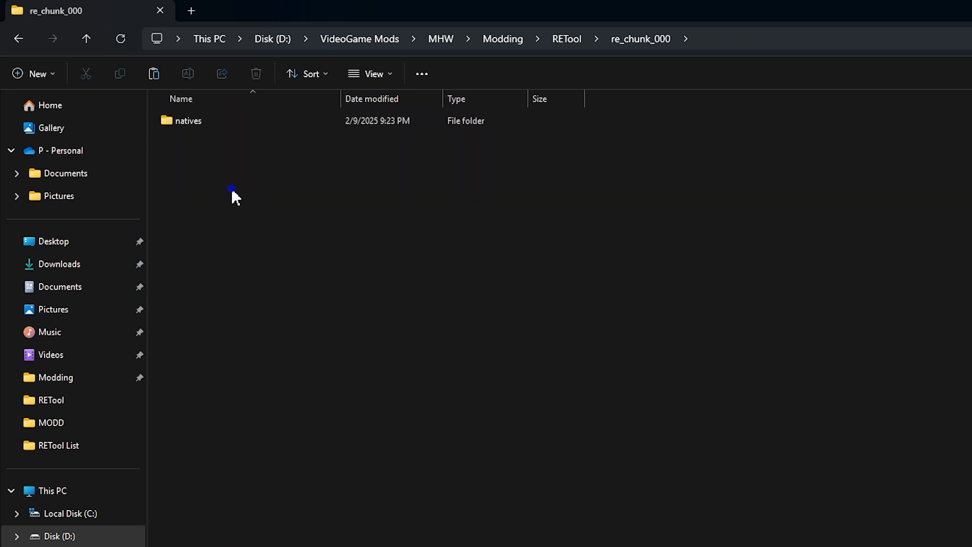
pyautogui.moveTo(246, 214)
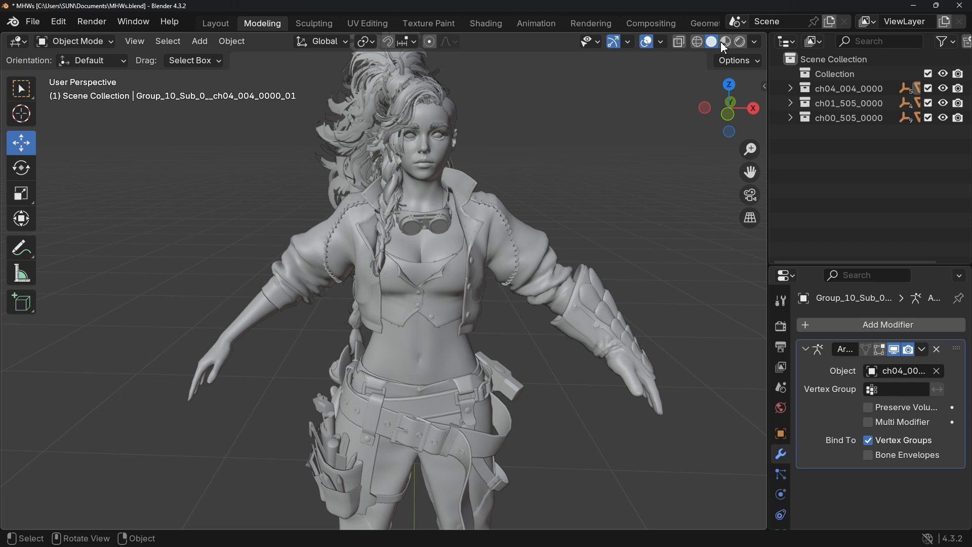
pyautogui.click(725, 41)
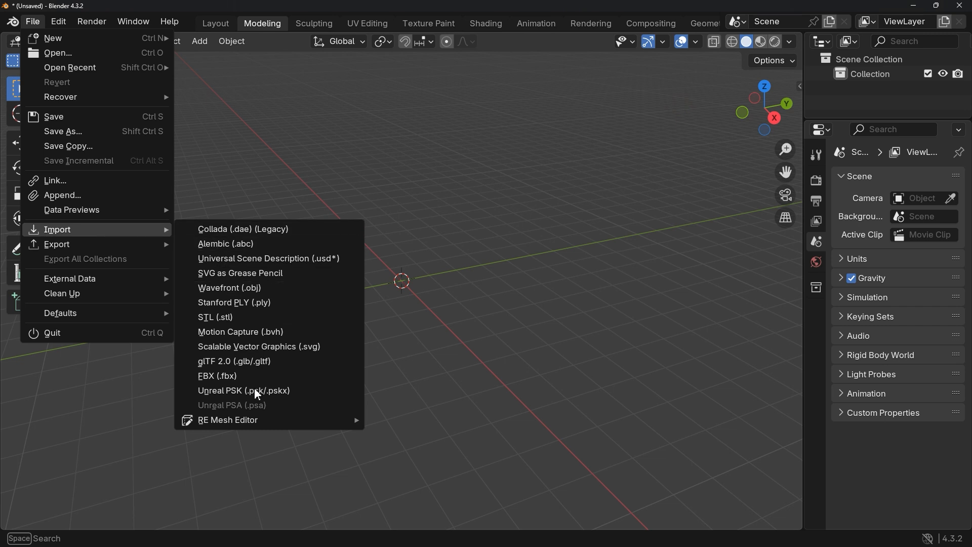
pyautogui.moveTo(227, 422)
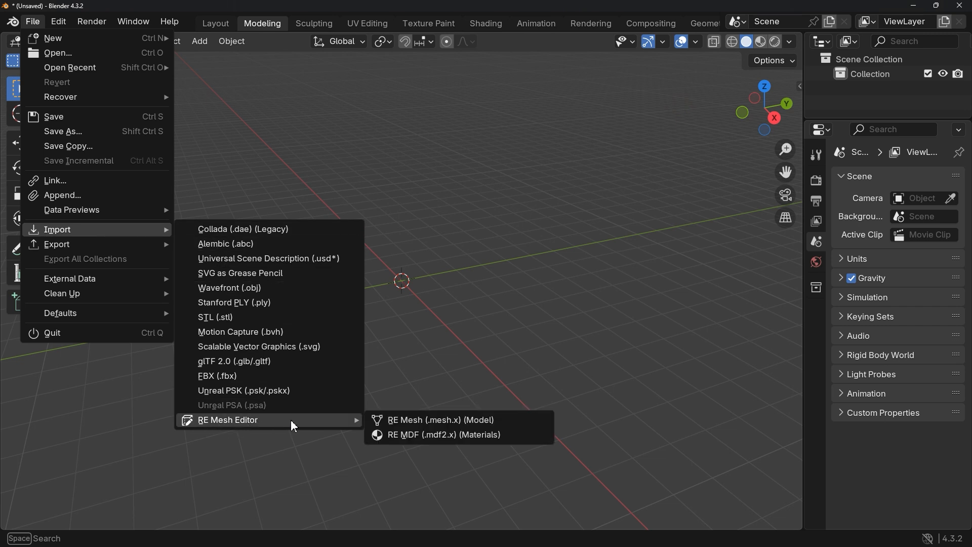
pyautogui.moveTo(425, 424)
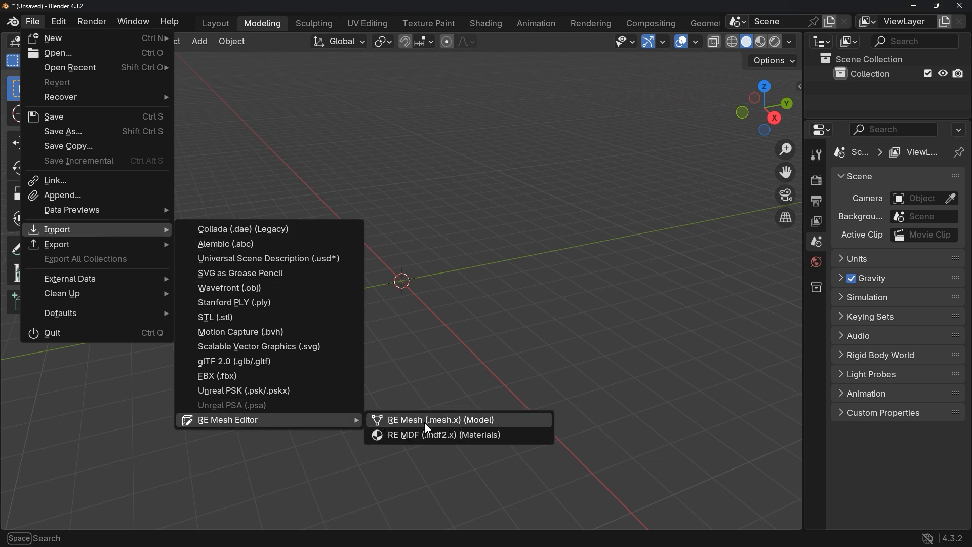
# - Import the ch04_004_0000 body mesh from ch04\0\04\00\00 via RE Mesh Editor
pyautogui.click(440, 419)
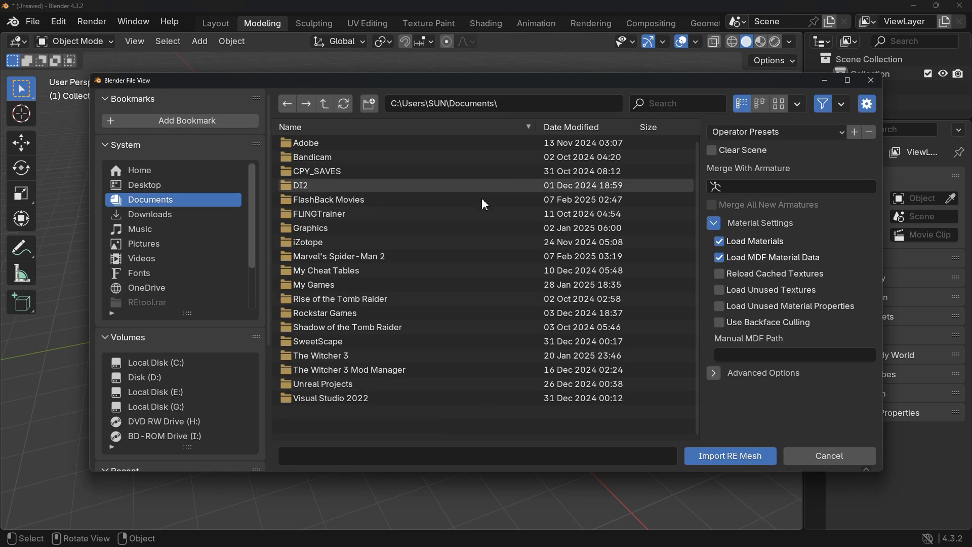
pyautogui.click(504, 103)
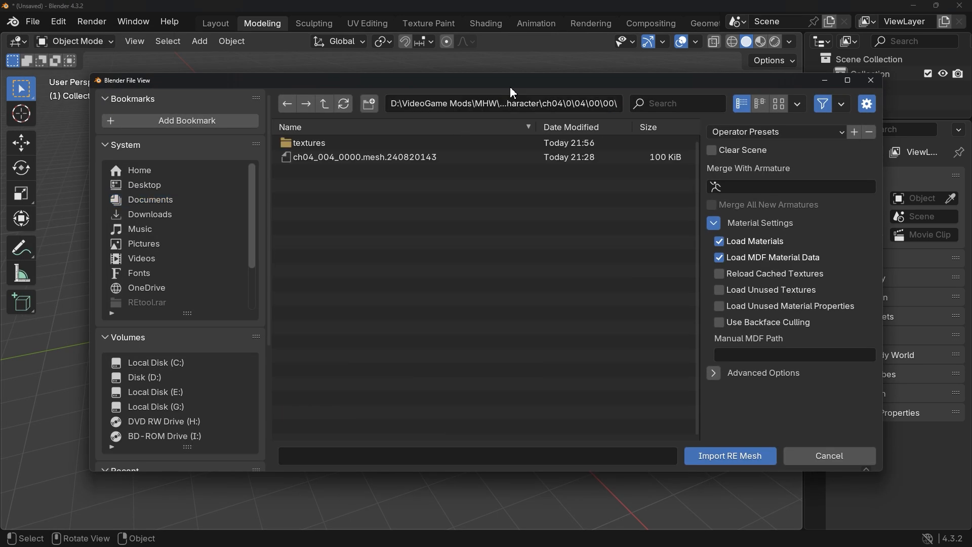
pyautogui.click(364, 156)
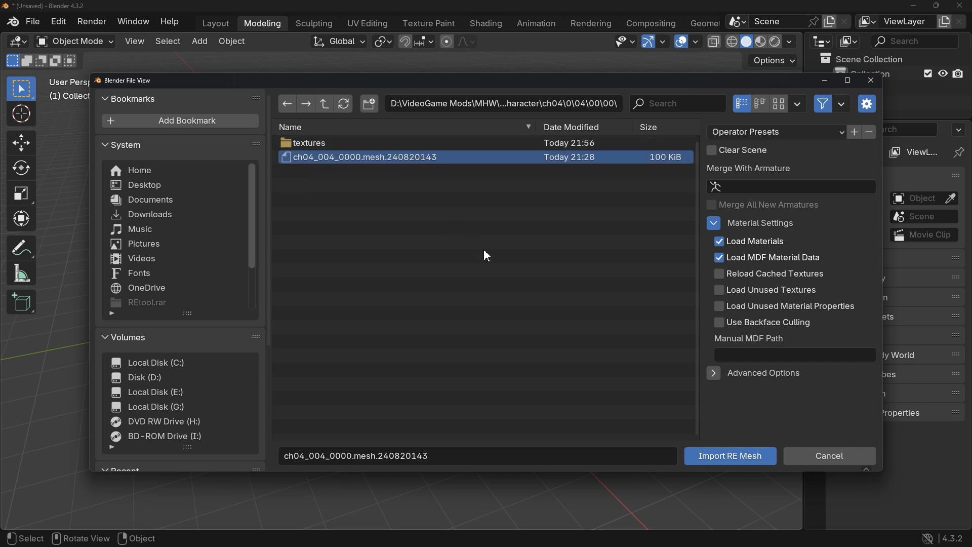
pyautogui.click(730, 456)
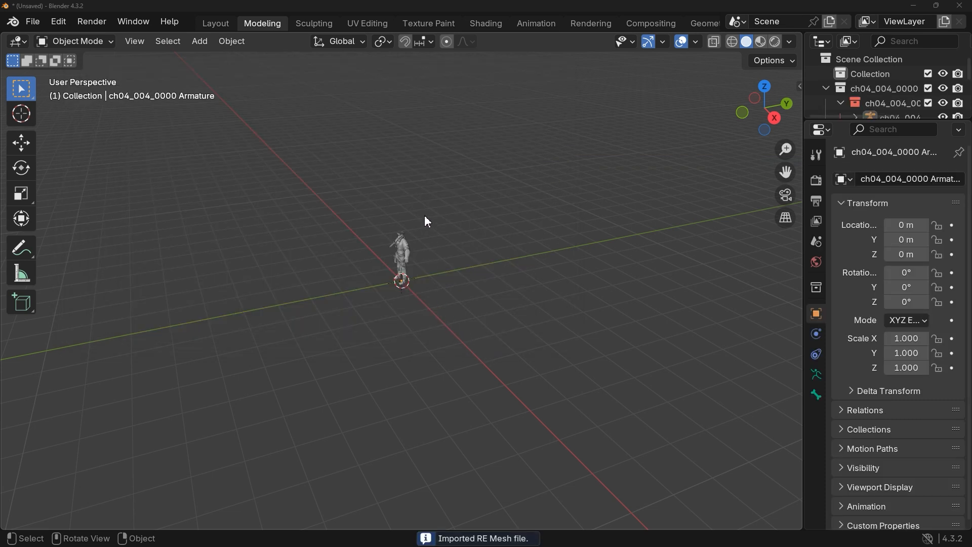
pyautogui.scroll(3)
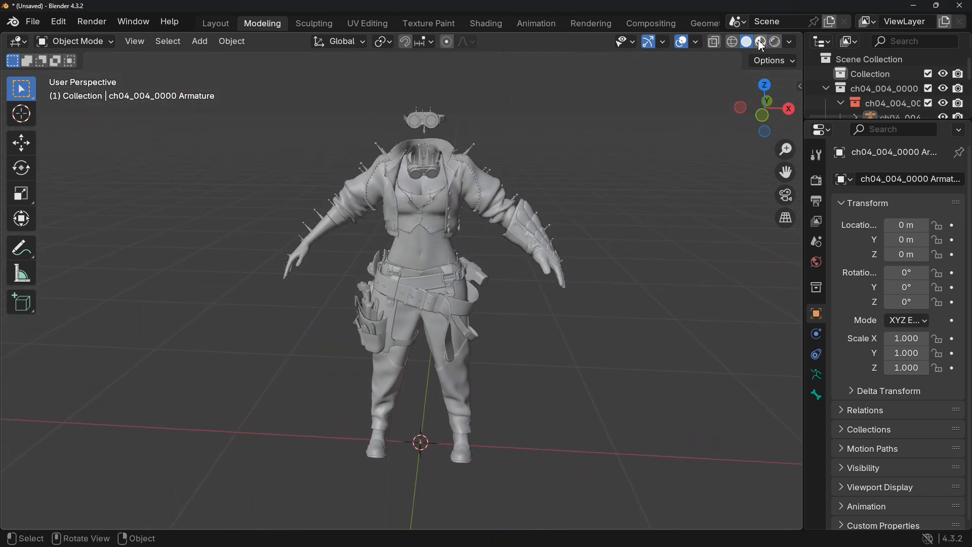
# - Switch to Material Preview and import the ch01_505_0000 head mesh, dismissing the import log
pyautogui.click(760, 41)
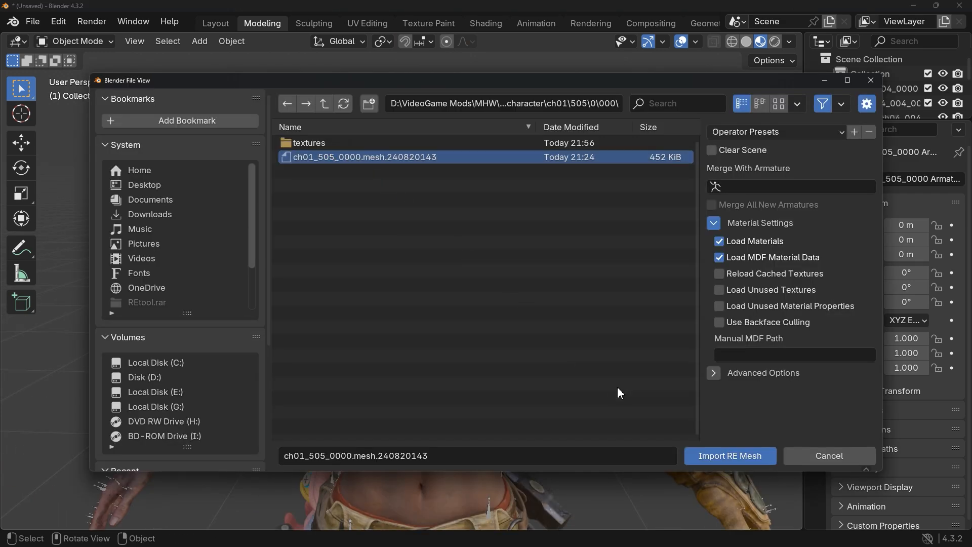
pyautogui.click(729, 456)
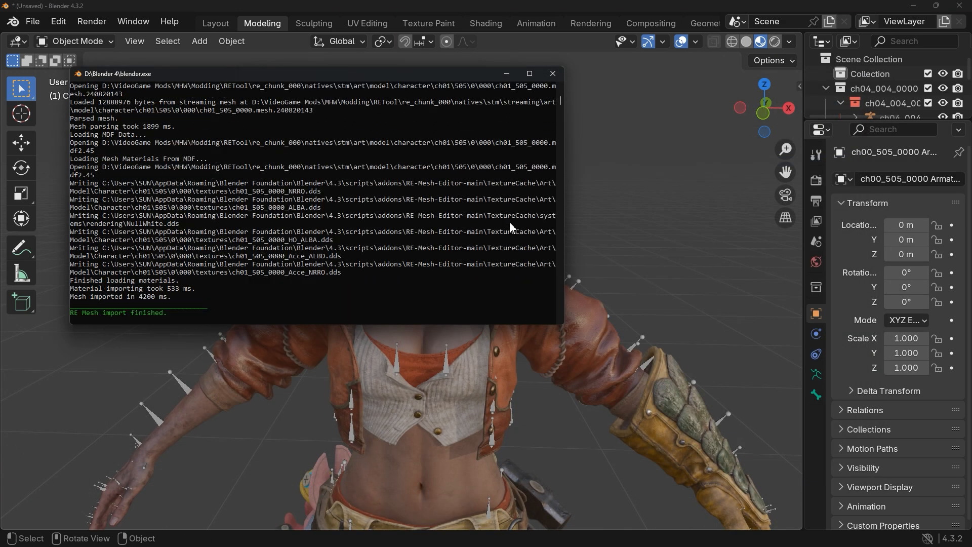
pyautogui.click(551, 73)
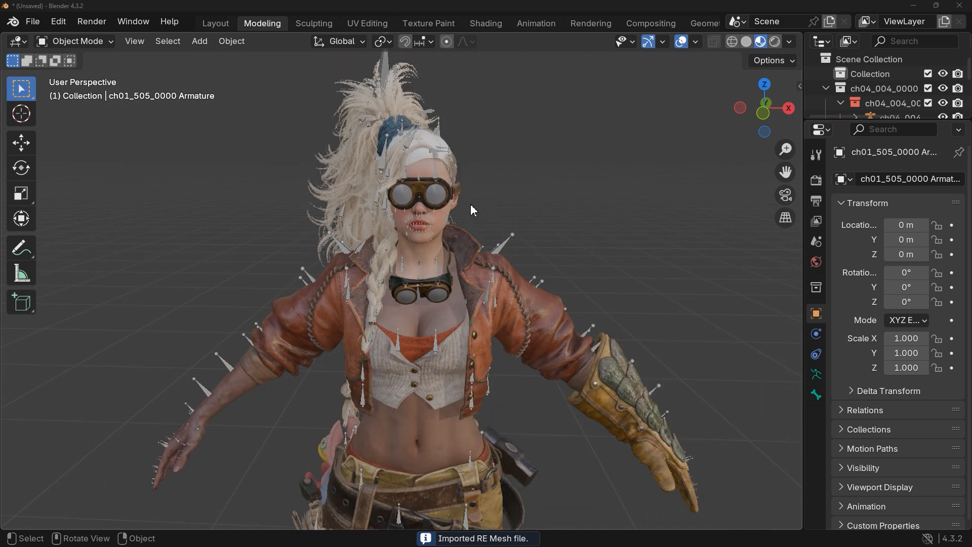
pyautogui.click(428, 180)
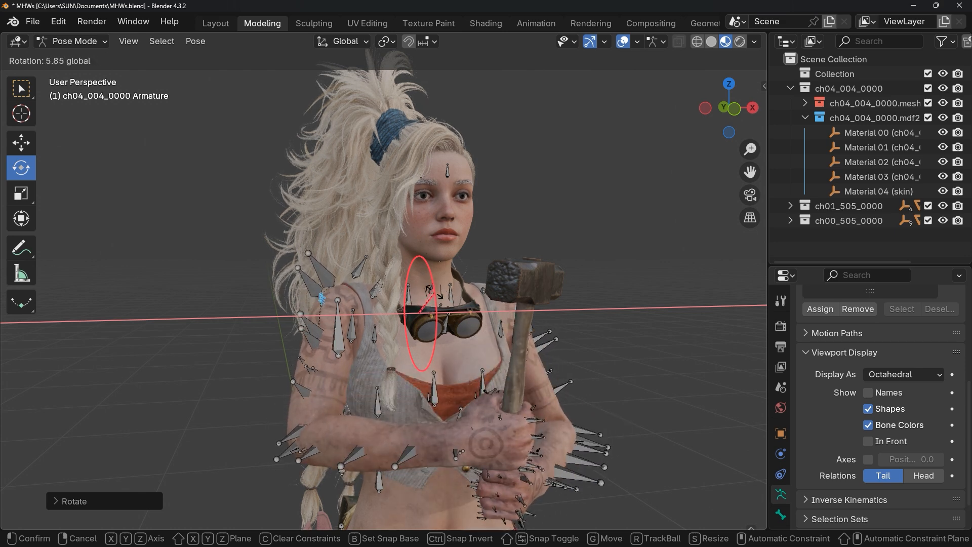
# - Confirm the neck bone rotation and switch to the Shading workspace
pyautogui.click(486, 22)
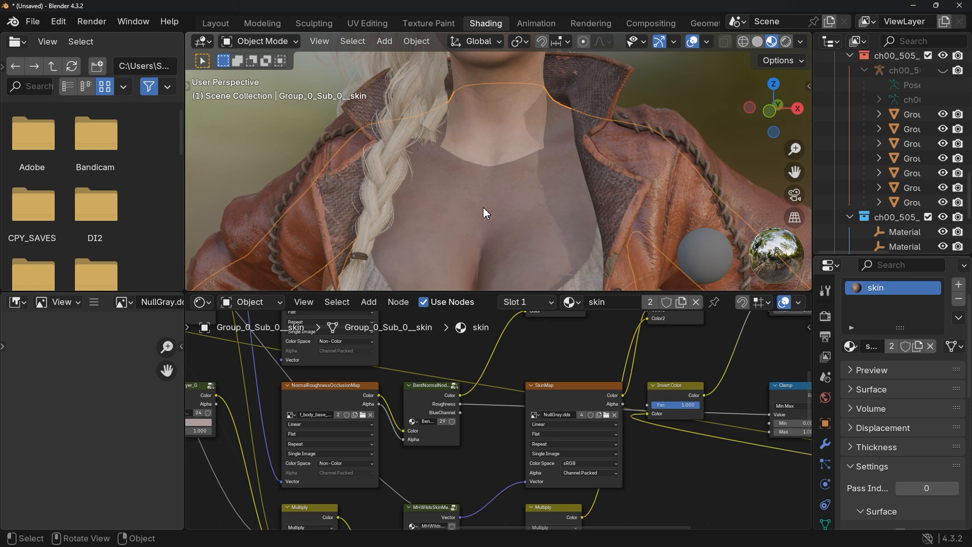
pyautogui.moveTo(542, 454)
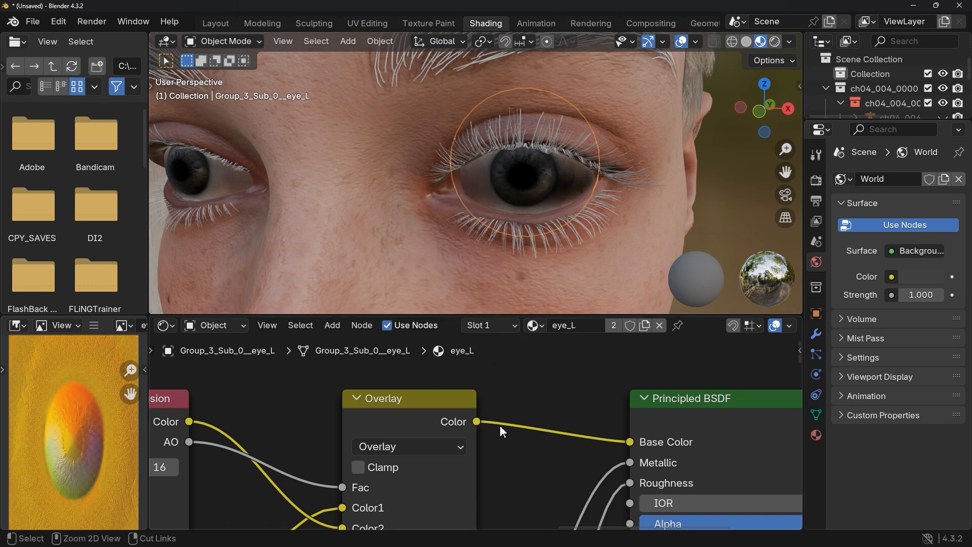
pyautogui.click(261, 23)
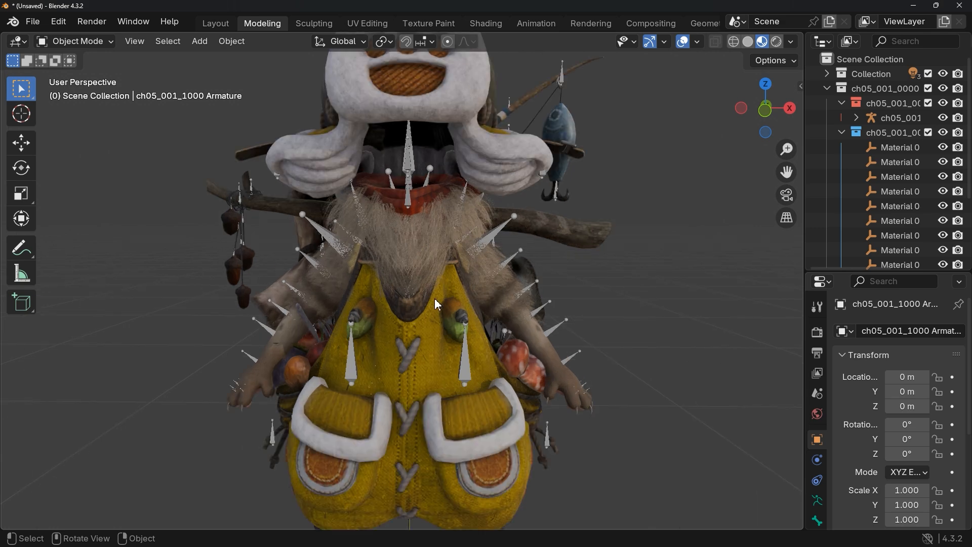
pyautogui.moveTo(434, 303); pyautogui.dragTo(359, 322)
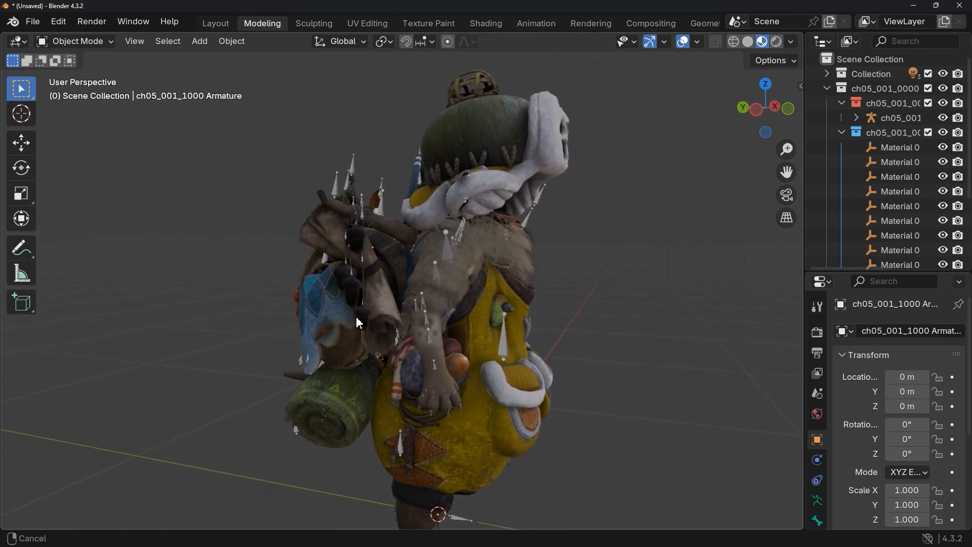